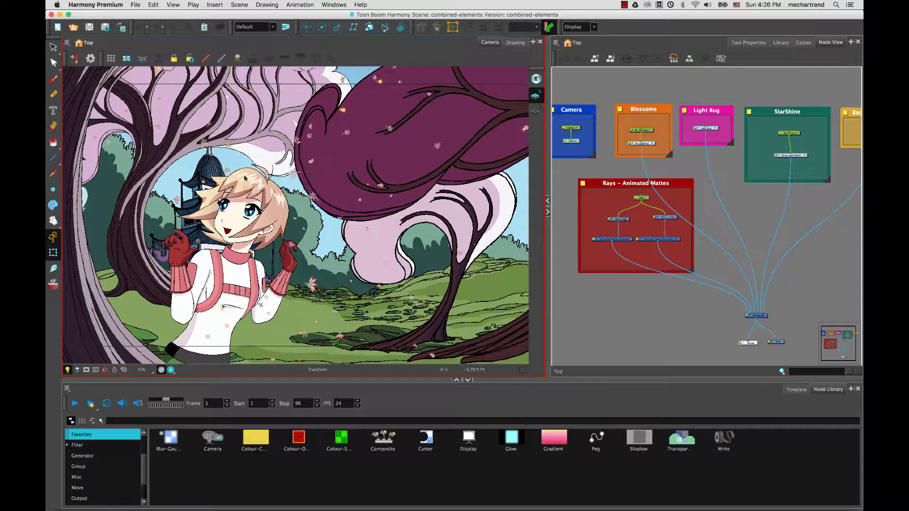
mouse_move(198, 317)
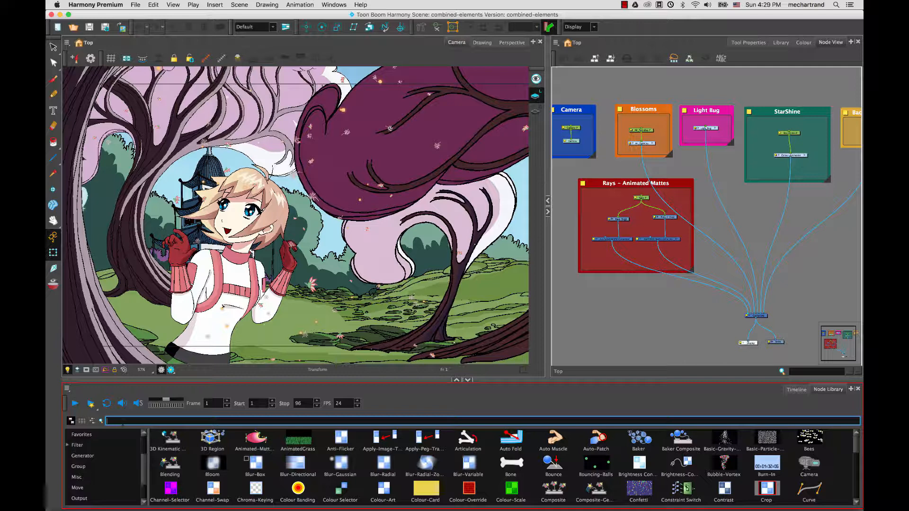
Filter the Node Library with 'bl' and add a Blur-Radial node inside Temple_BG
type("blur")
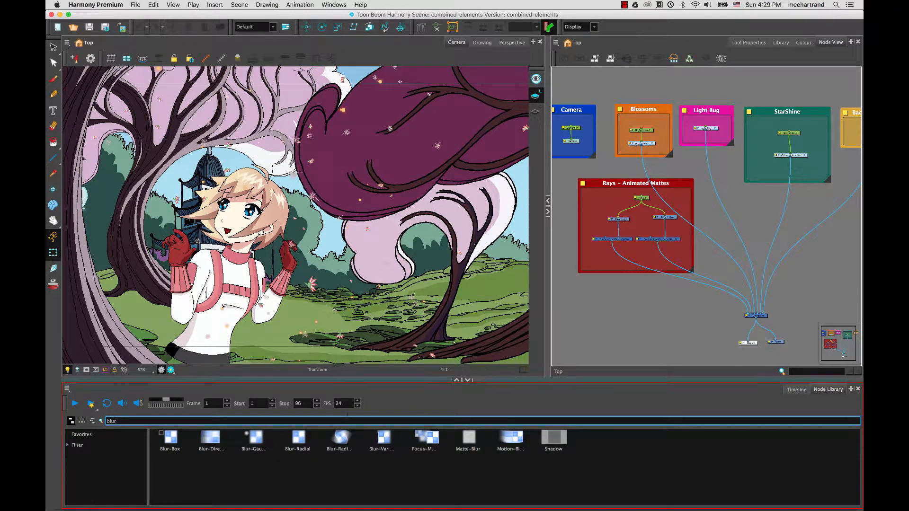
left_click(298, 437)
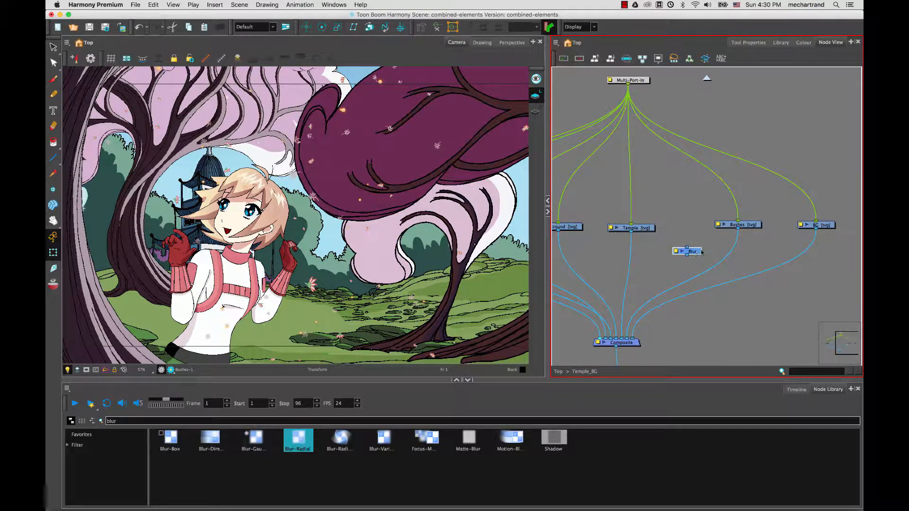
Place the Blur node below Bushes and wire it between Bushes and the Composite
left_click_drag(688, 250, 689, 254)
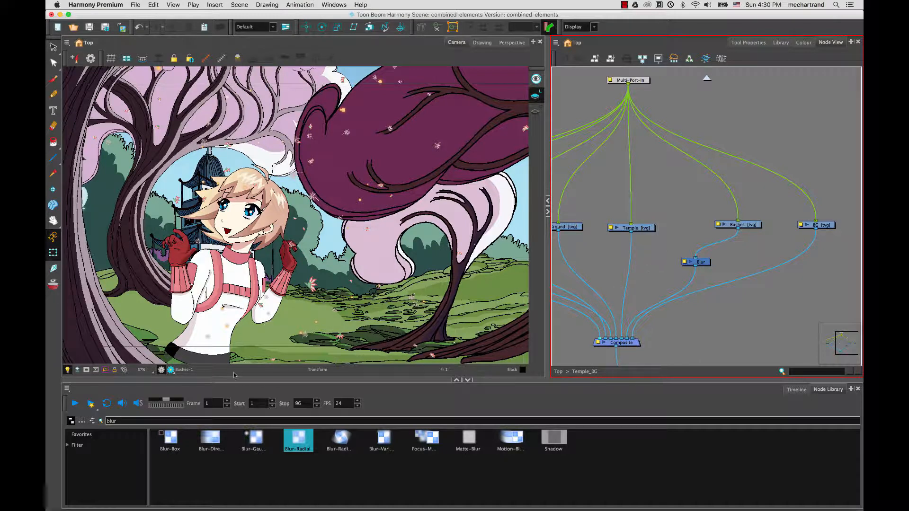
left_click(171, 370)
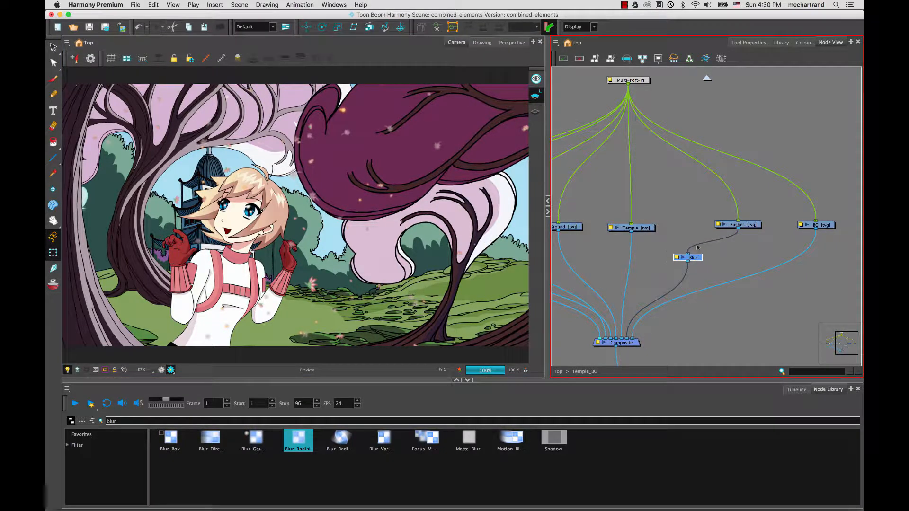
Give the bushes Blur node a radius of 4.8
double_click(690, 258)
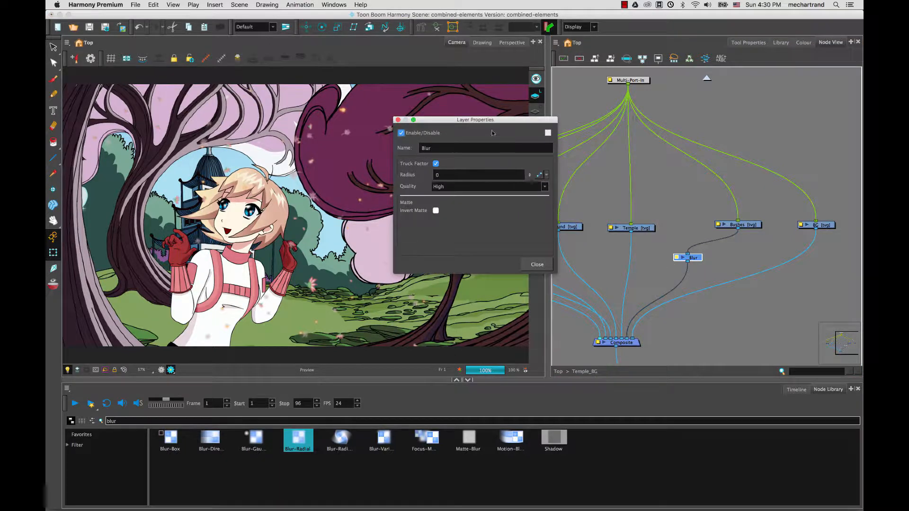
left_click_drag(475, 119, 588, 165)
type("4.8")
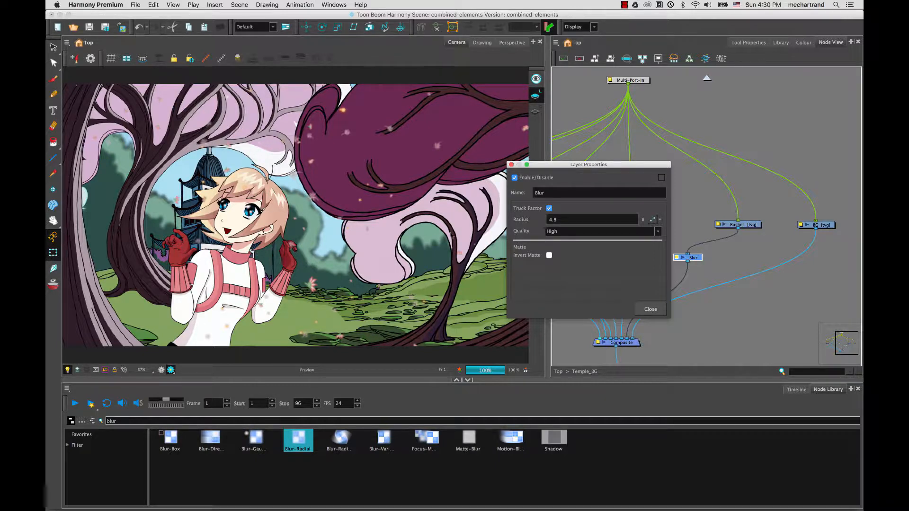
left_click(650, 309)
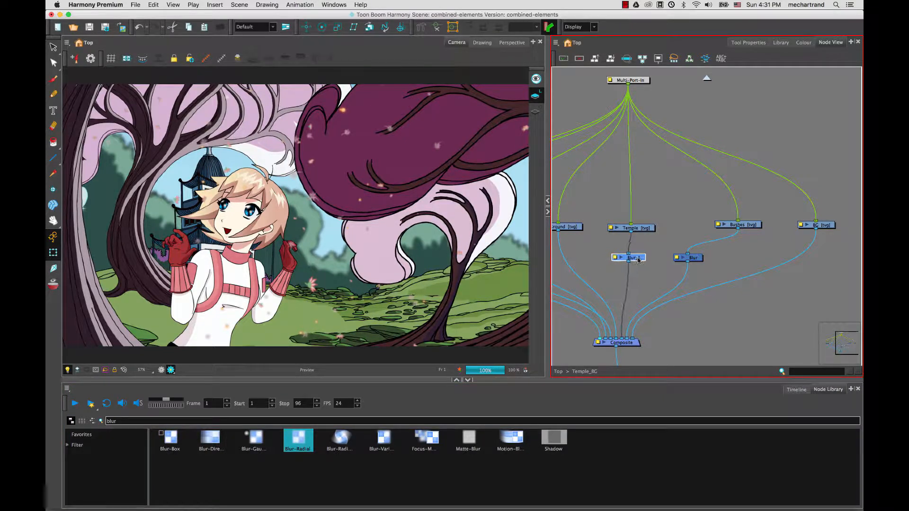
Lower the temple's Blur_1 radius to 2 to soften the temple
double_click(630, 257)
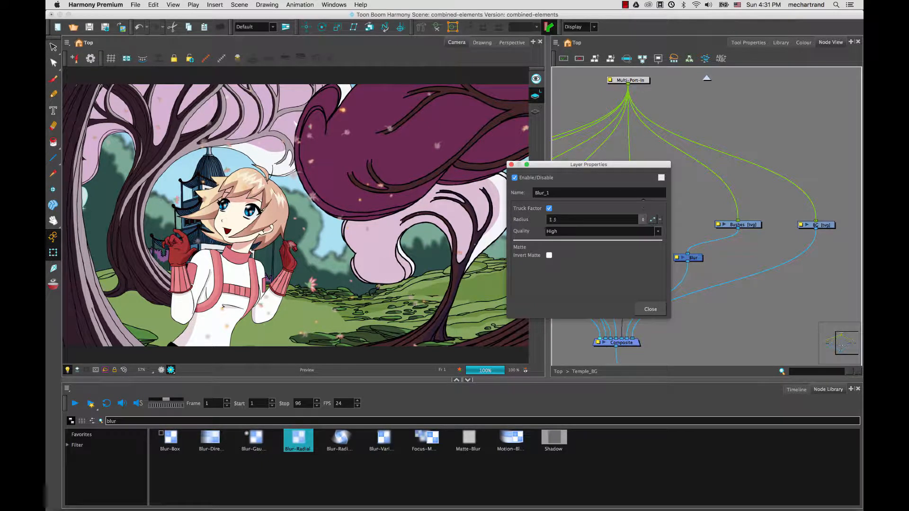
type("3.2")
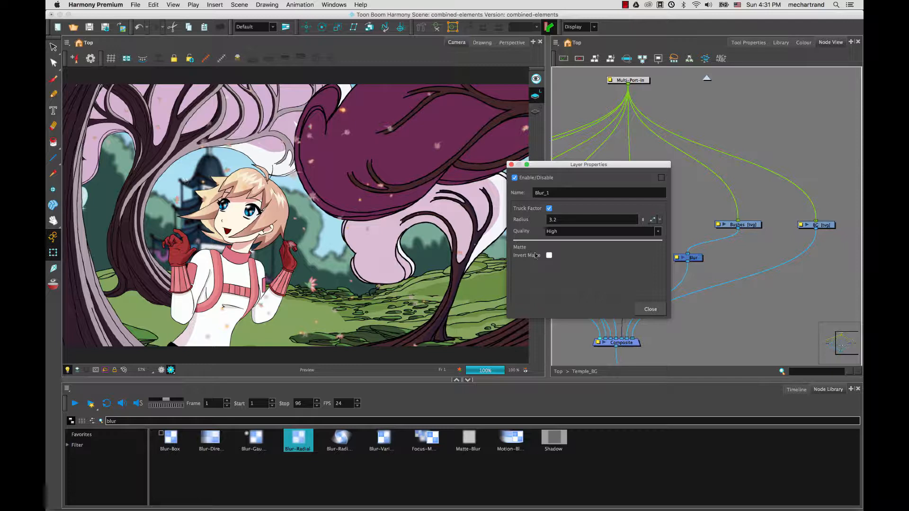
type("2")
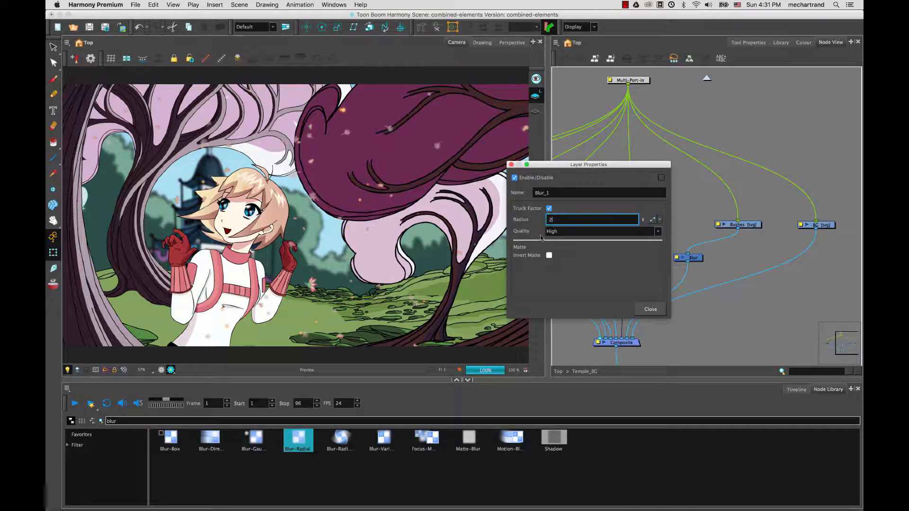
type(".5")
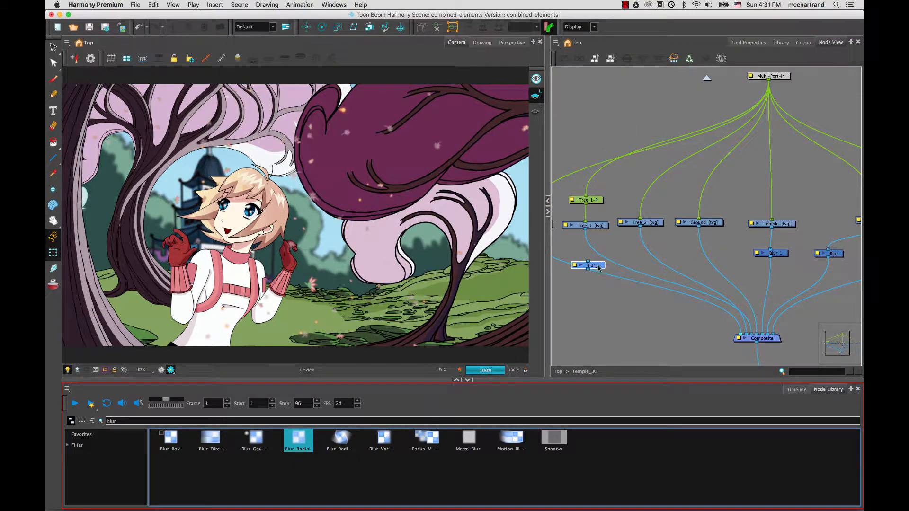
Confirm a 1.5 radius on Blur_2 for Tree_1 and close its settings
double_click(589, 265)
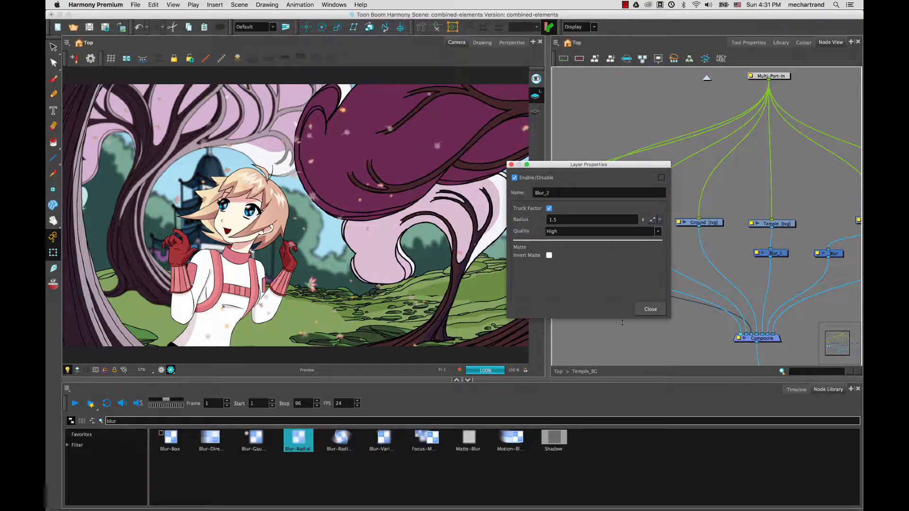
left_click(650, 309)
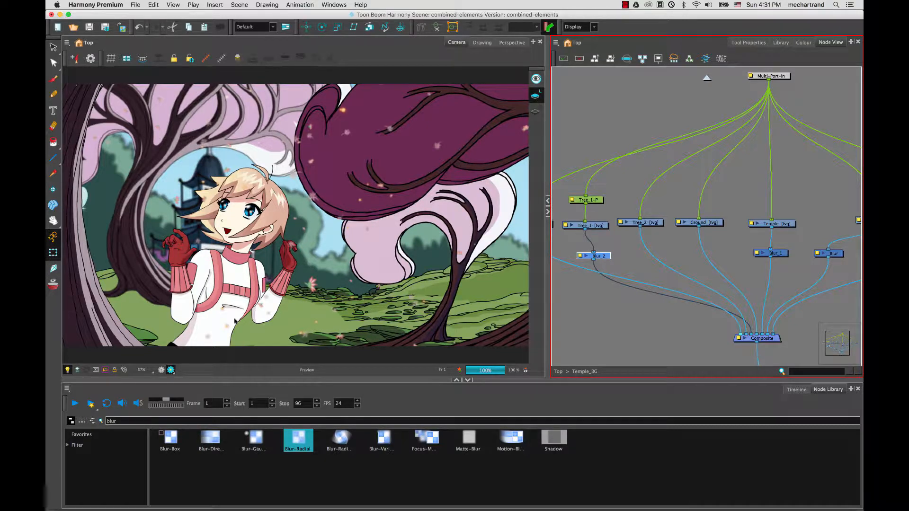
mouse_move(329, 247)
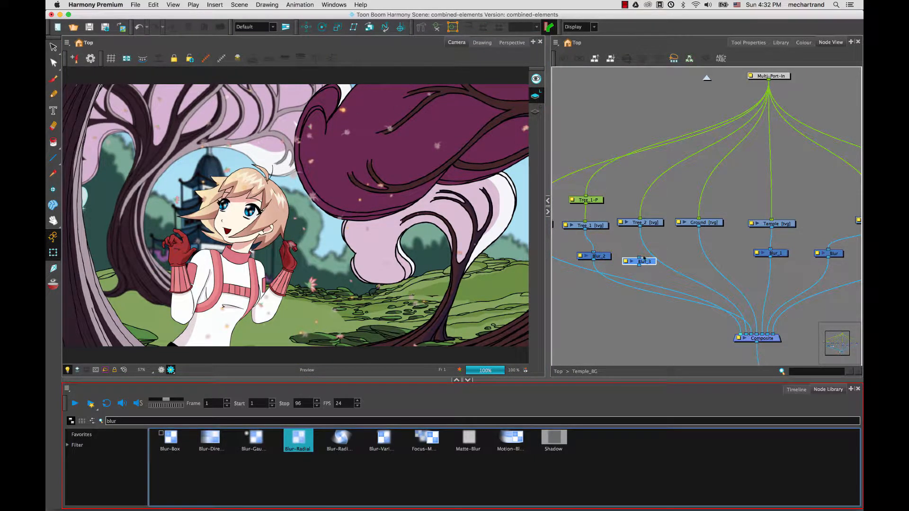
Set Blur_3 on the large foreground tree to a 2.7 radius, after trying 6.2
double_click(639, 260)
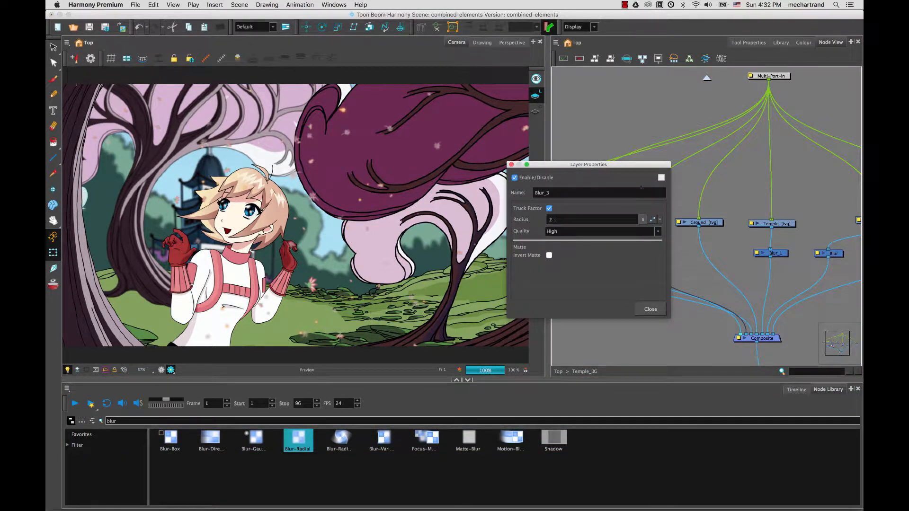
type("6.2")
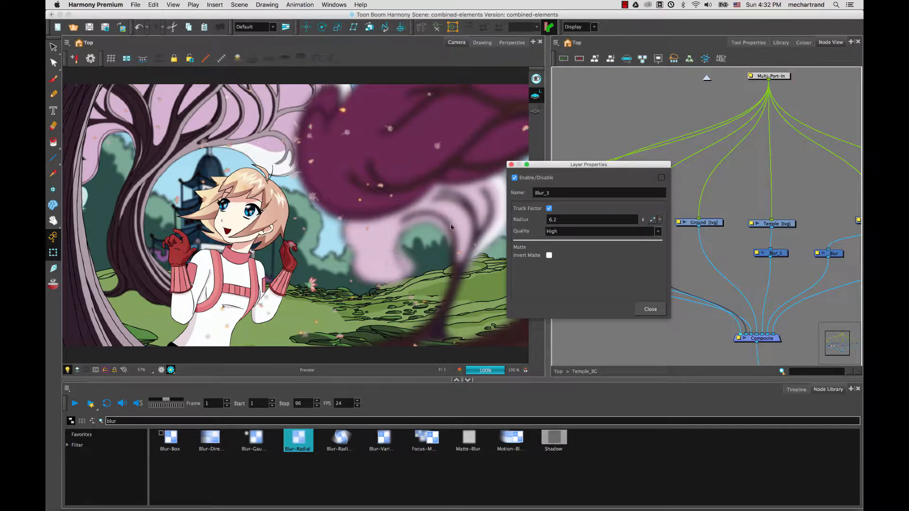
mouse_move(351, 229)
type("2.7")
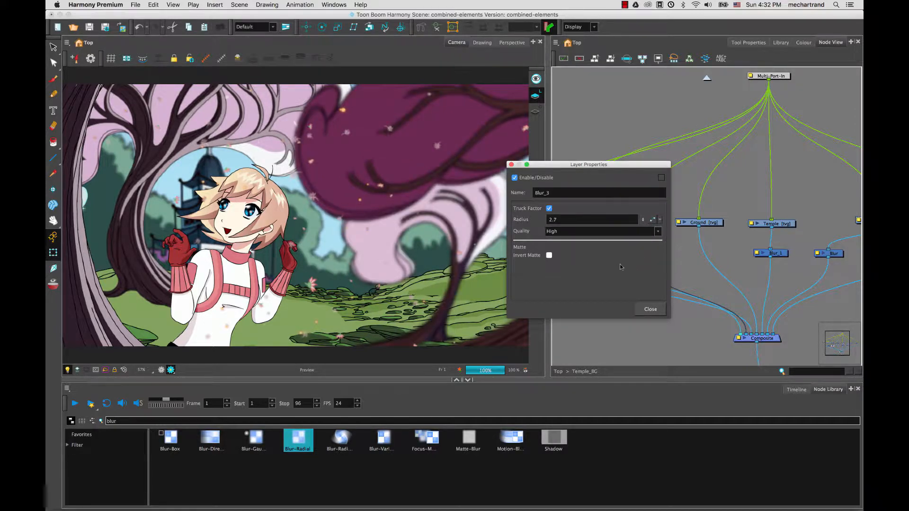
left_click(649, 309)
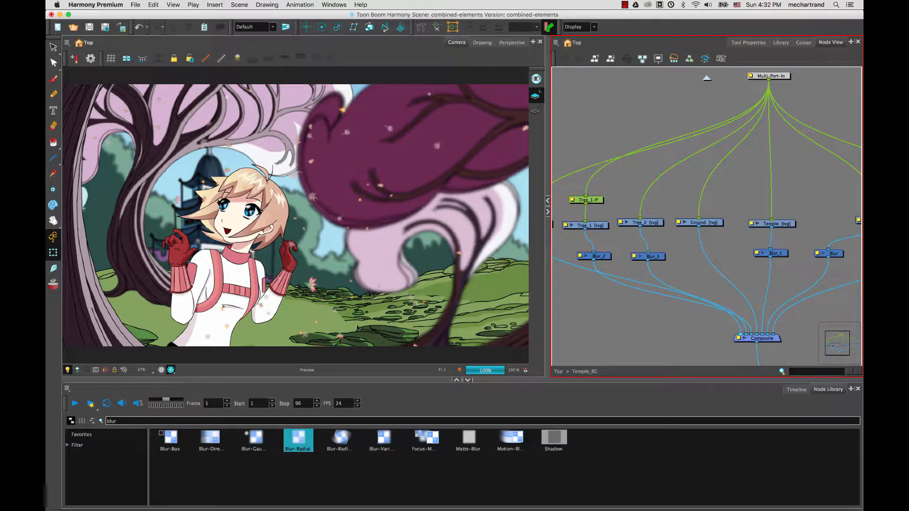
mouse_move(602, 343)
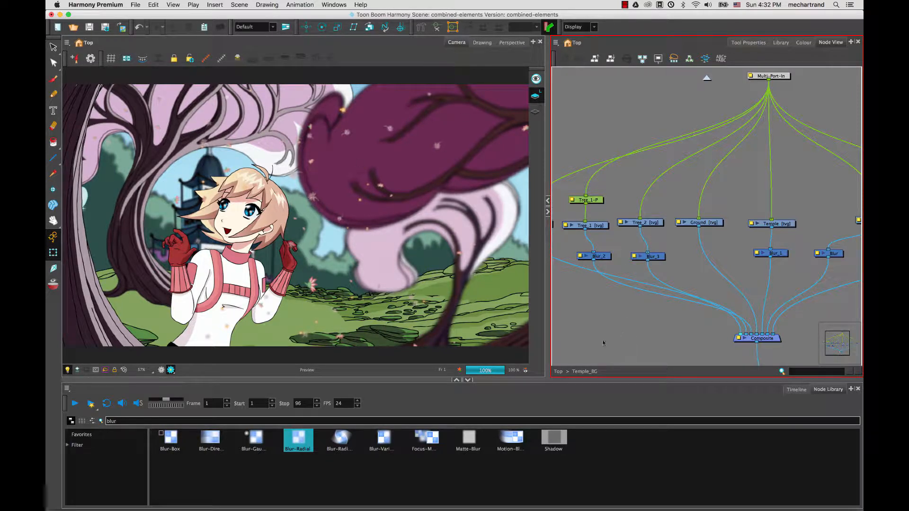
Show the Timeline and scrub to frame 45 to check the sun rays
left_click(795, 390)
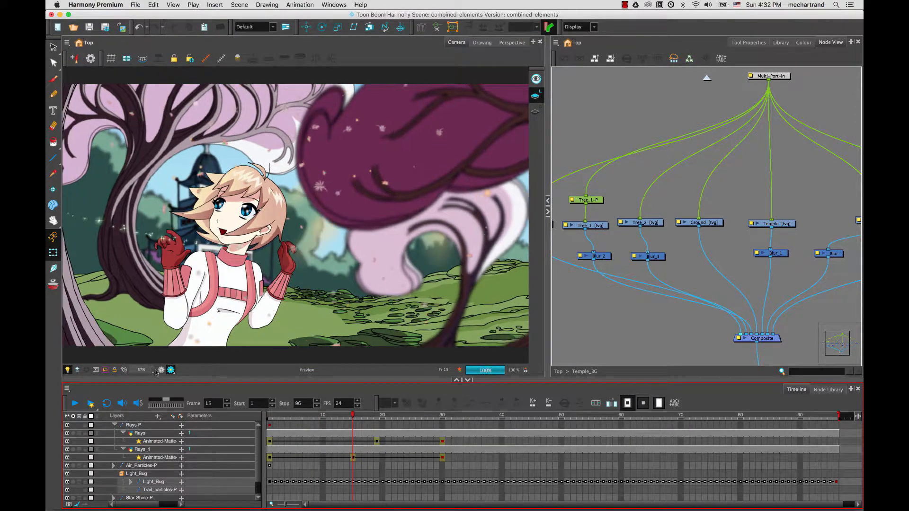
left_click(357, 415)
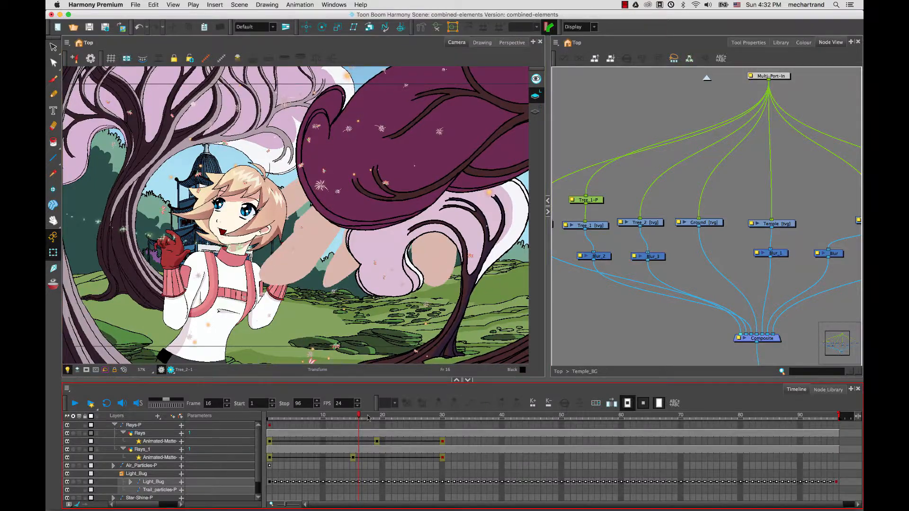
left_click(507, 415)
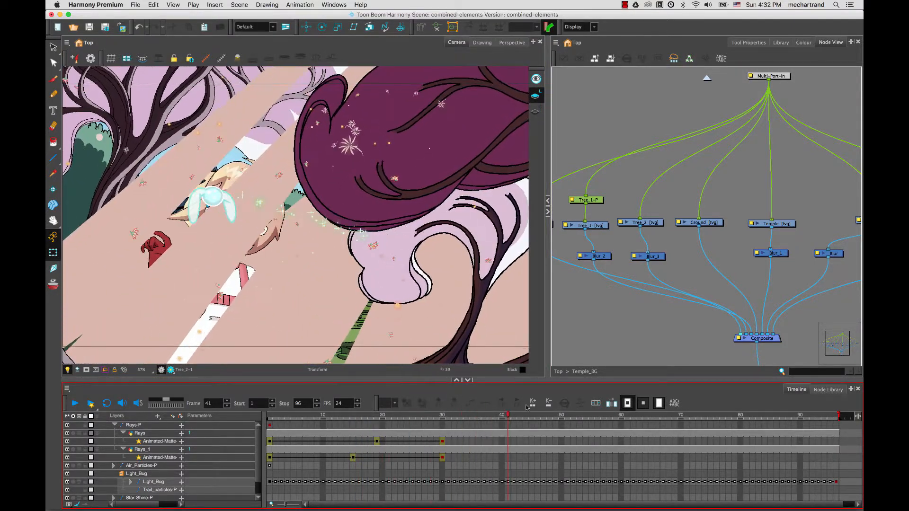
left_click(394, 416)
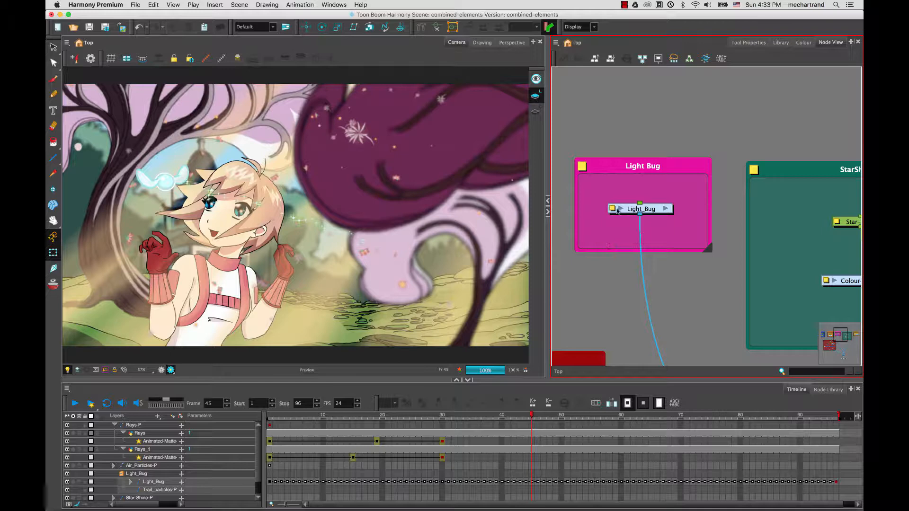
Enter the Light_Bug group and insert a Glow node between Composite_1 and Composite
double_click(642, 208)
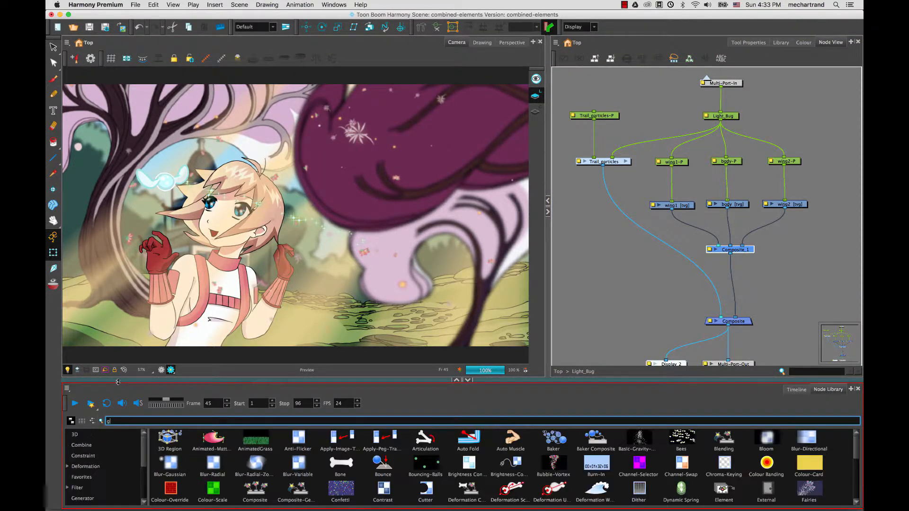
type("low")
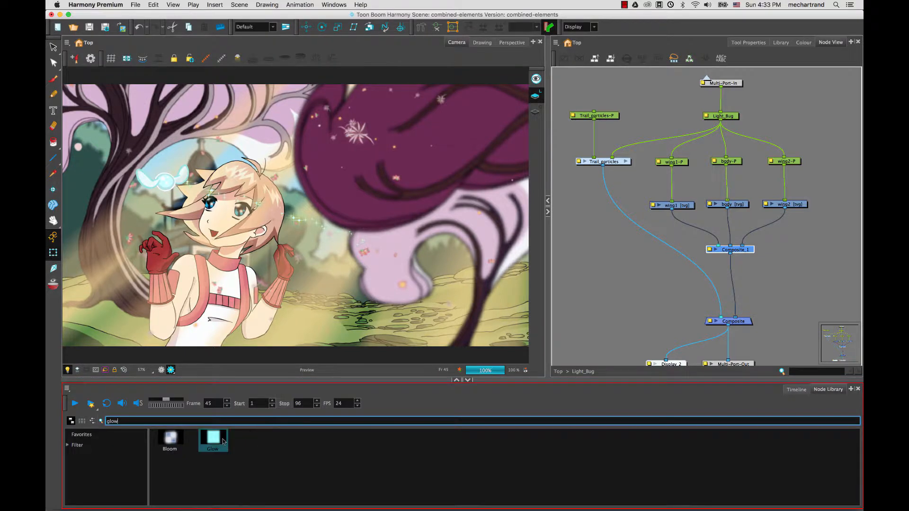
left_click_drag(213, 438, 670, 309)
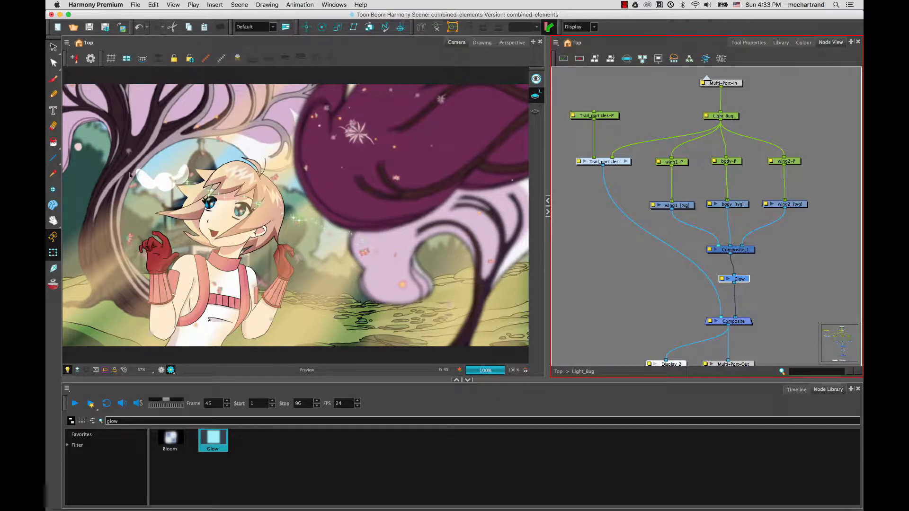
mouse_move(441, 260)
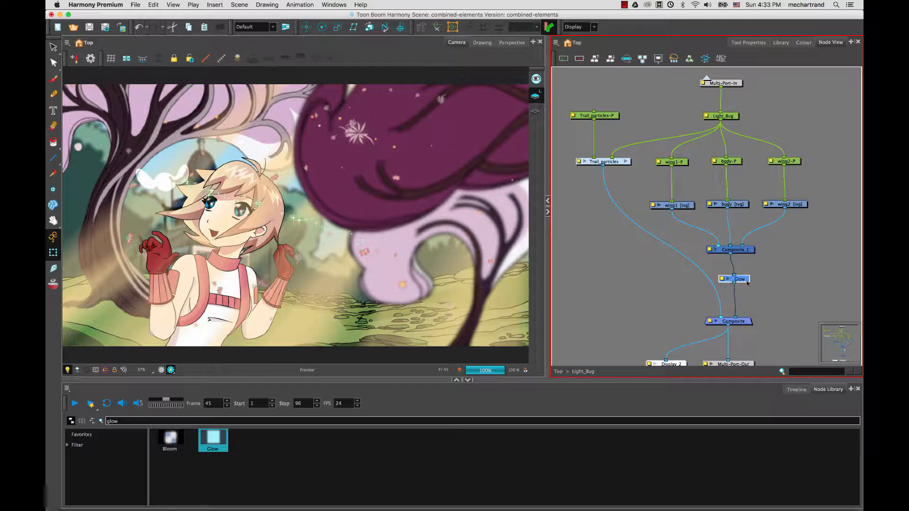
left_click_drag(736, 278, 769, 284)
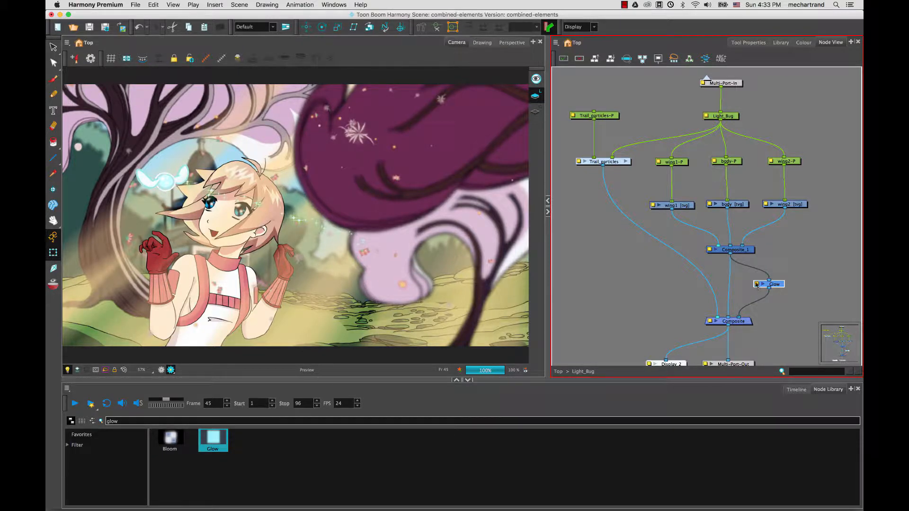
Set the Glow node's radius to 5.6 in its settings
double_click(772, 284)
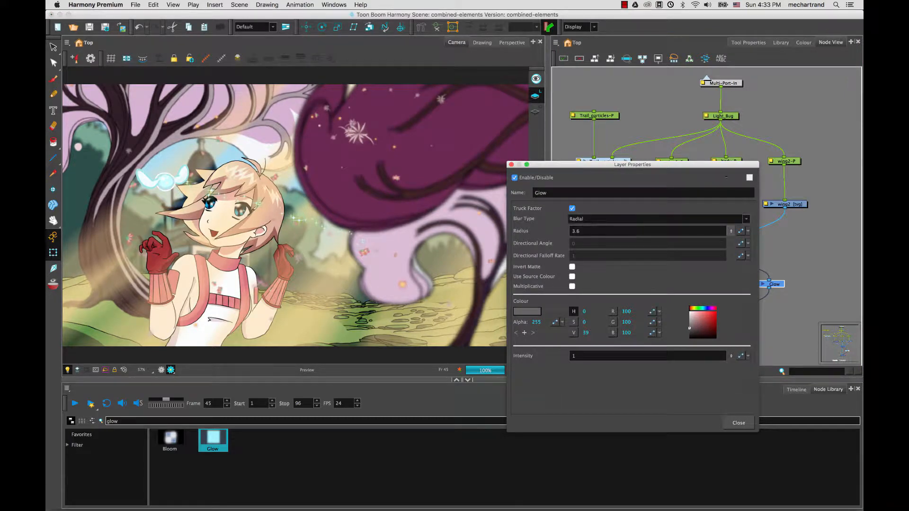
type("5.6")
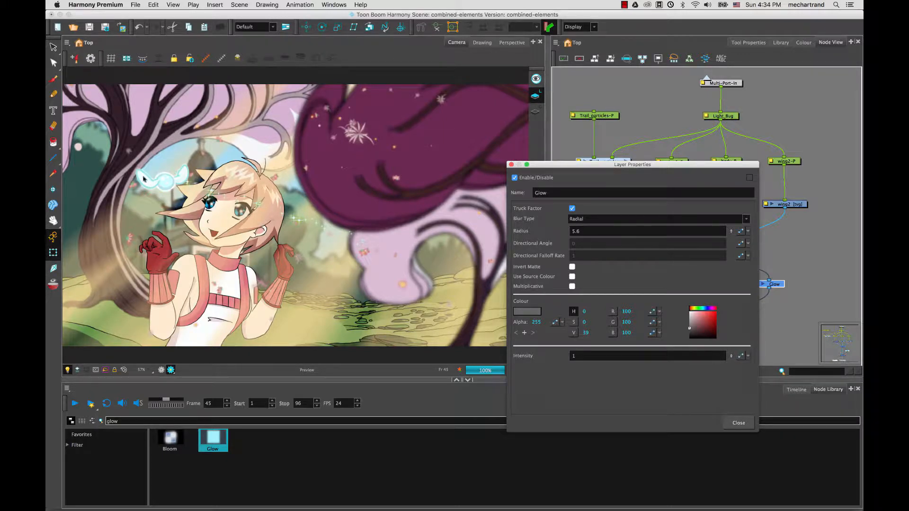
left_click_drag(632, 164, 450, 99)
type("matt")
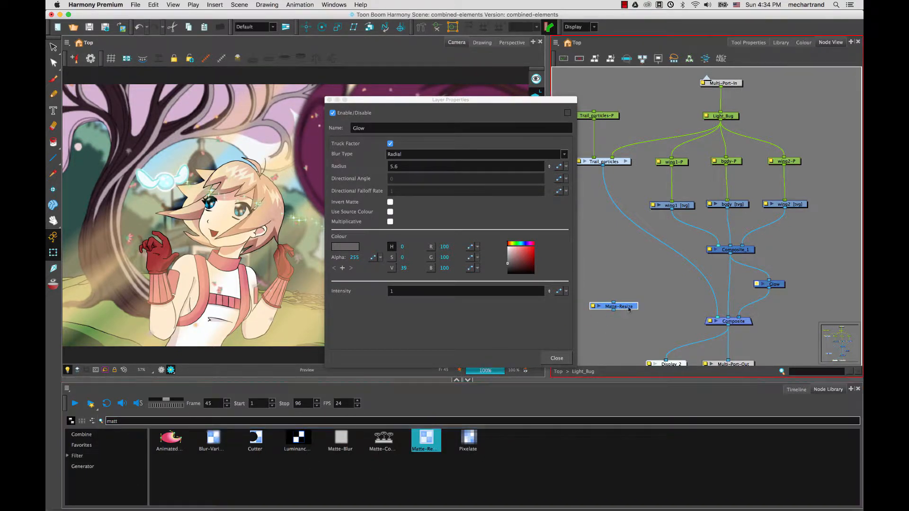
Feed Glow through Matte-Resize with radius 14.6, and raise the Glow radius to 21.4
left_click_drag(613, 307, 744, 268)
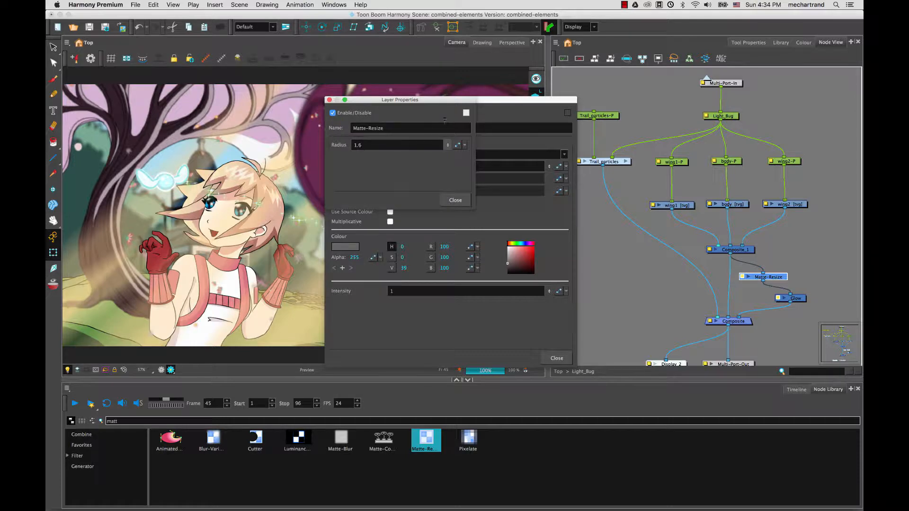
type("21.4")
type("14.6")
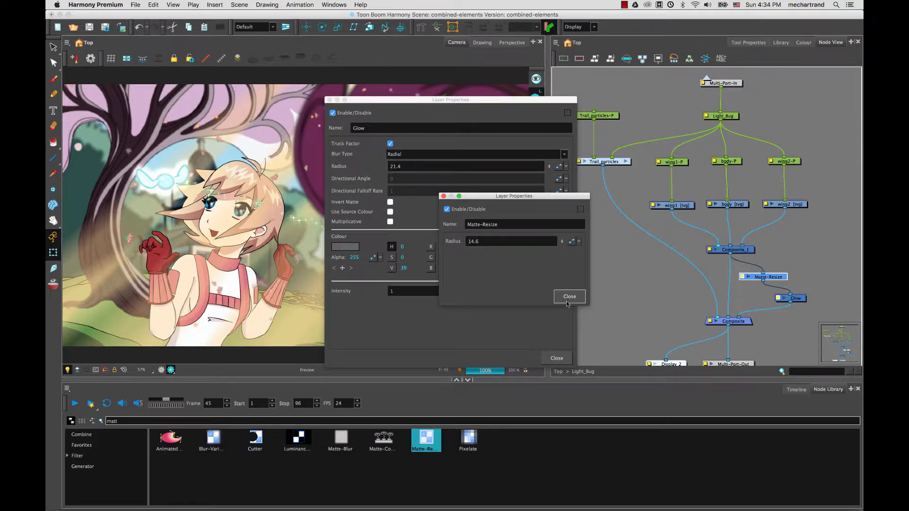
left_click(569, 296)
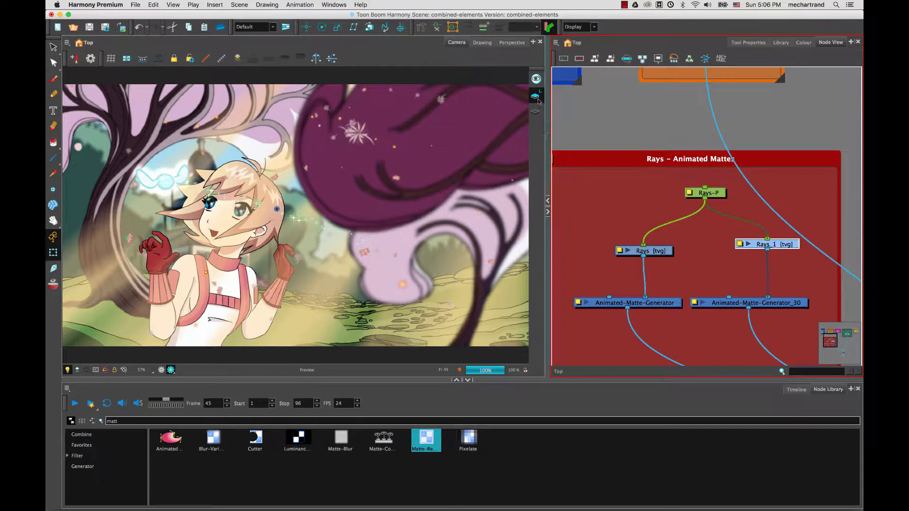
Display the pale pink Rays_1 rectangle drawing on its own in the Drawing view
left_click(482, 42)
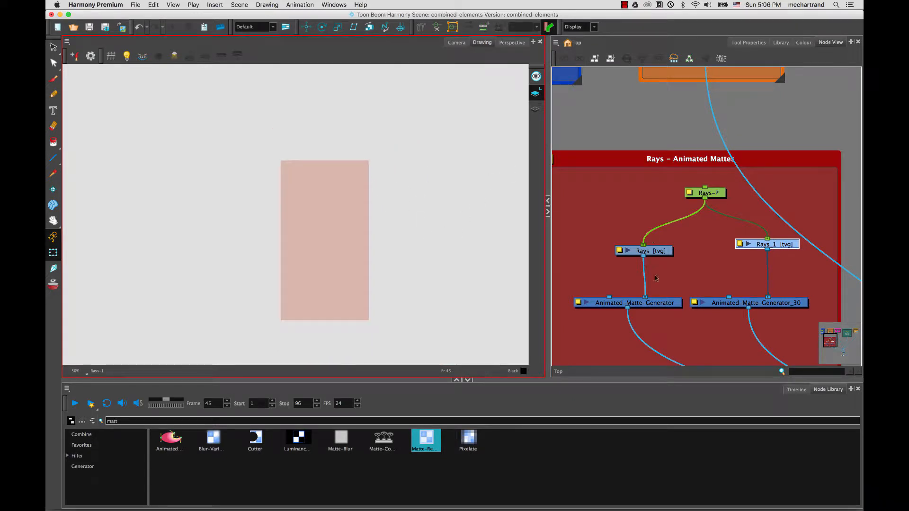
left_click(456, 42)
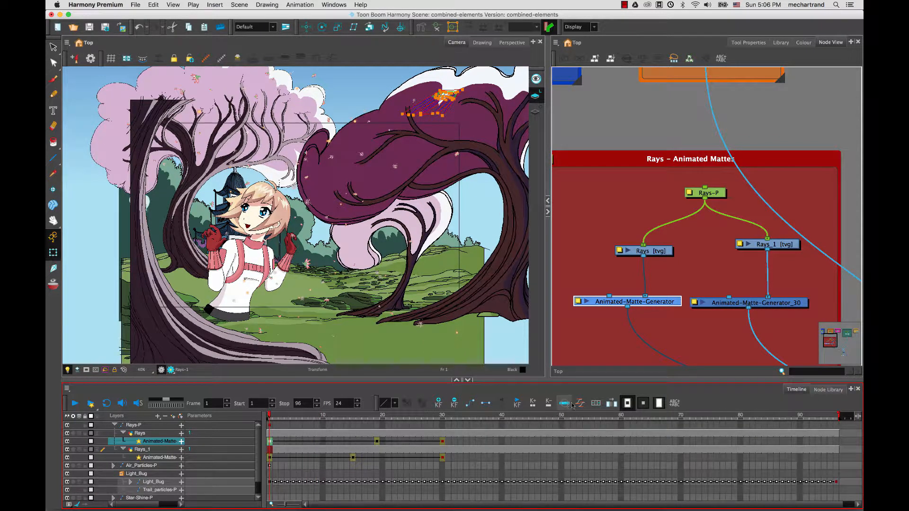
Give the animated matte keyframes an S-shaped ease-in/ease-out curve for multiple parameters
left_click(564, 403)
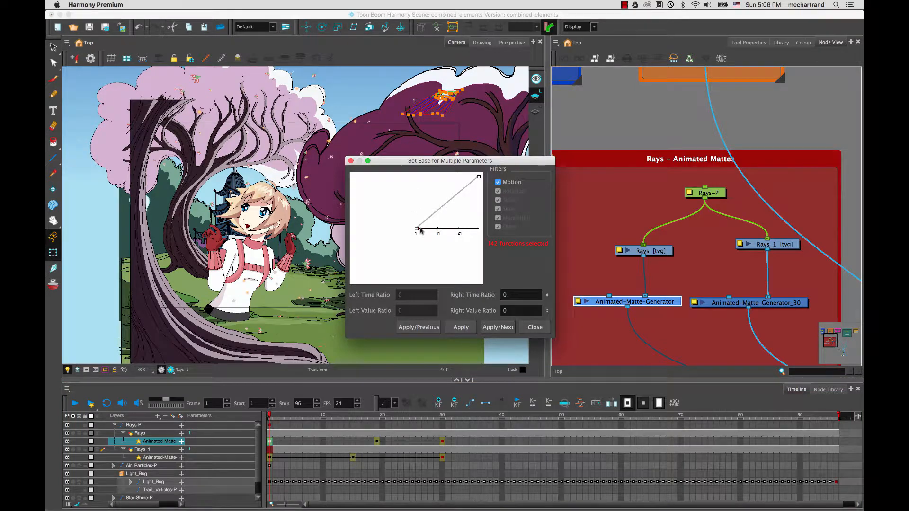
left_click_drag(422, 230, 445, 227)
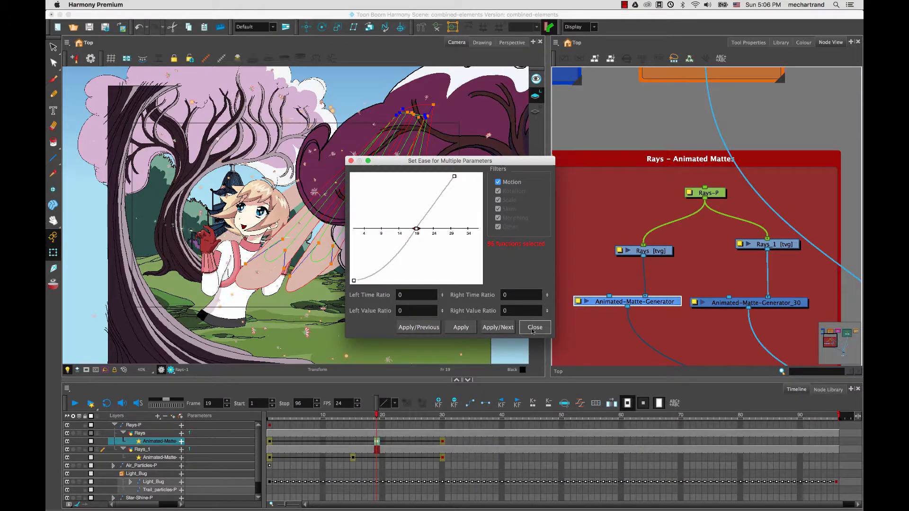
left_click(534, 327)
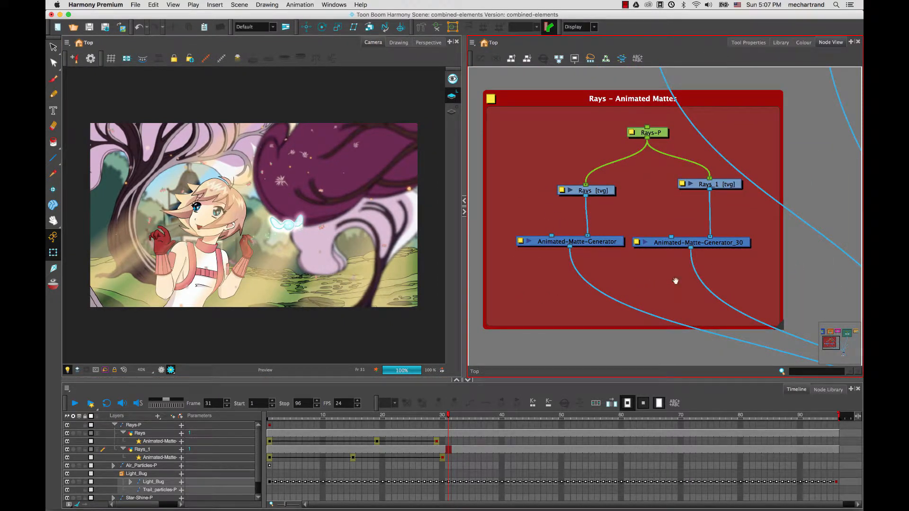
Add a Blending node from the Node Library below Animated-Matte-Generator and open its Layer Properties
left_click(828, 390)
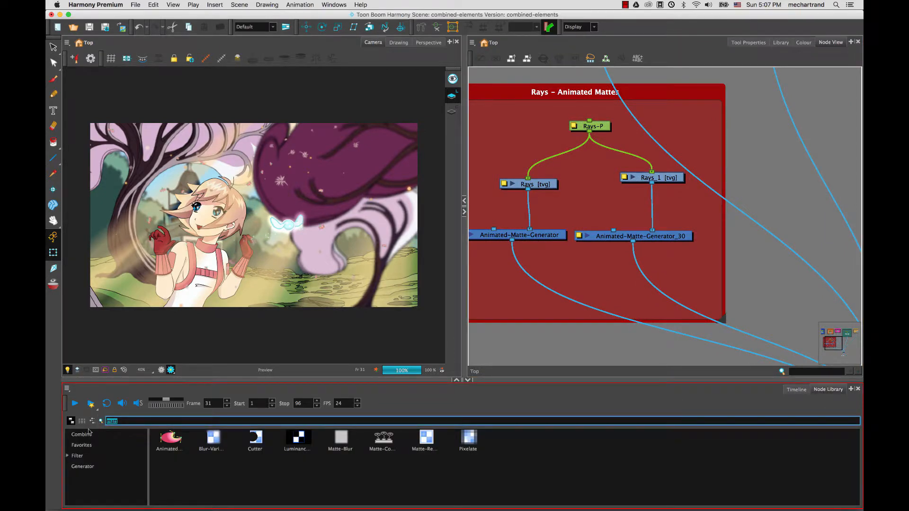
type("blen")
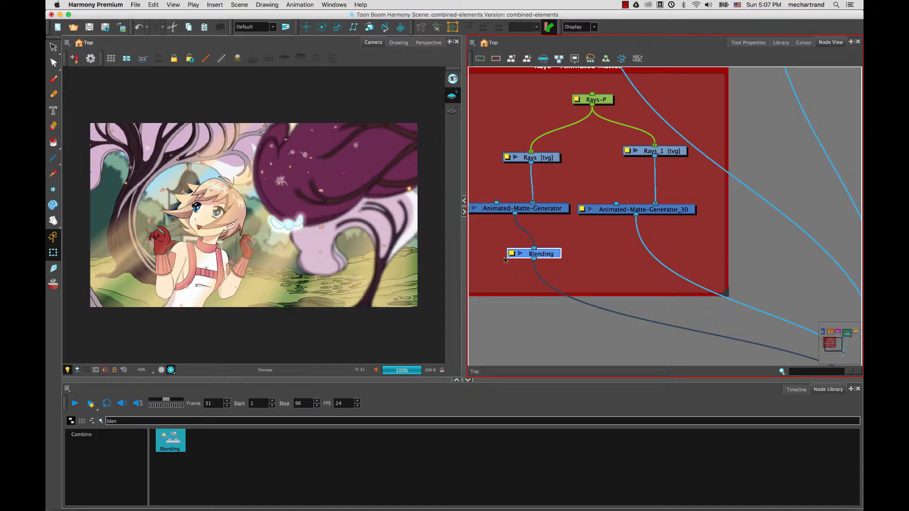
double_click(533, 253)
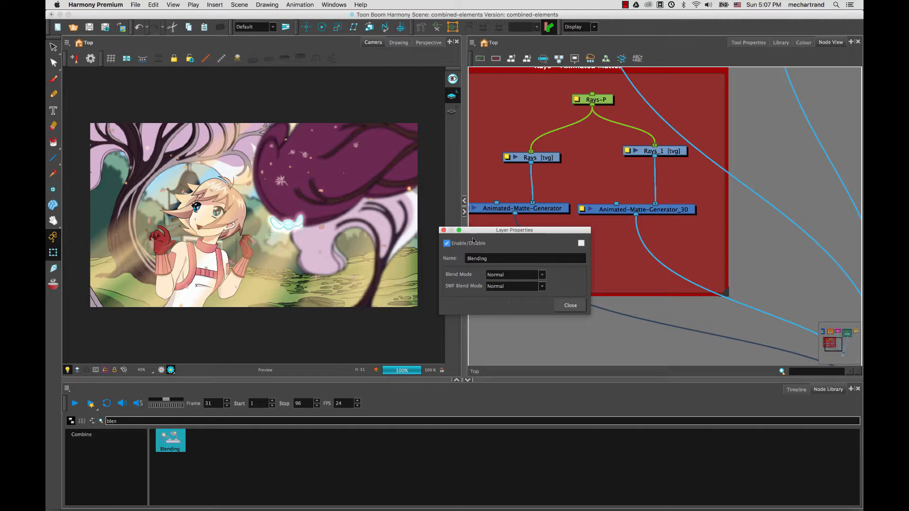
Change the Blending node's blend mode from Normal to Multiply
left_click(542, 286)
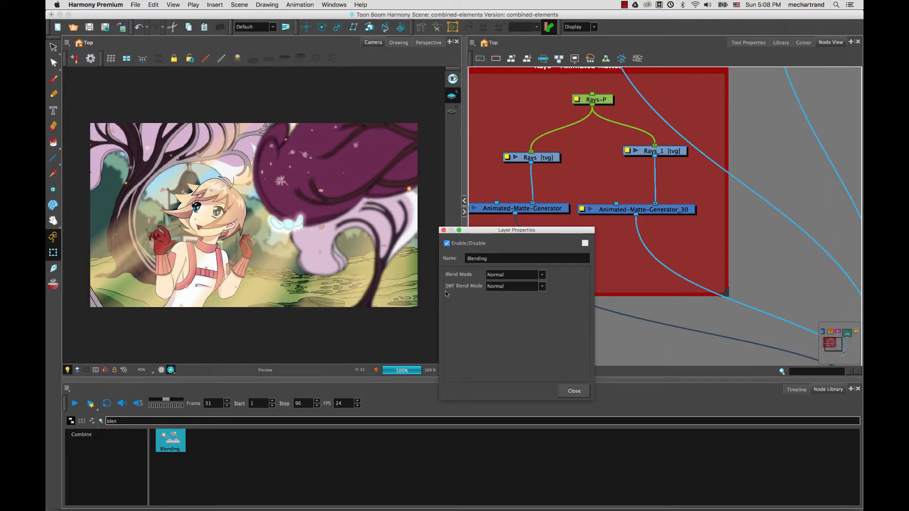
mouse_move(460, 302)
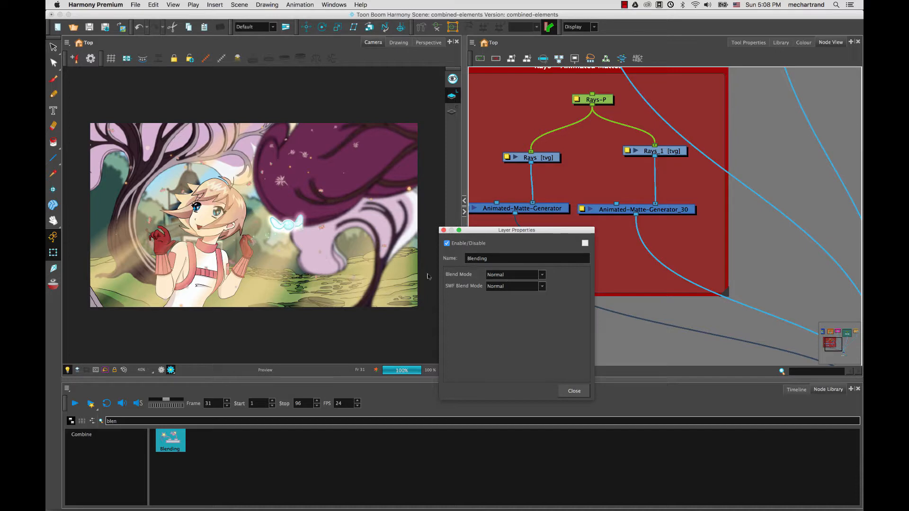
mouse_move(267, 202)
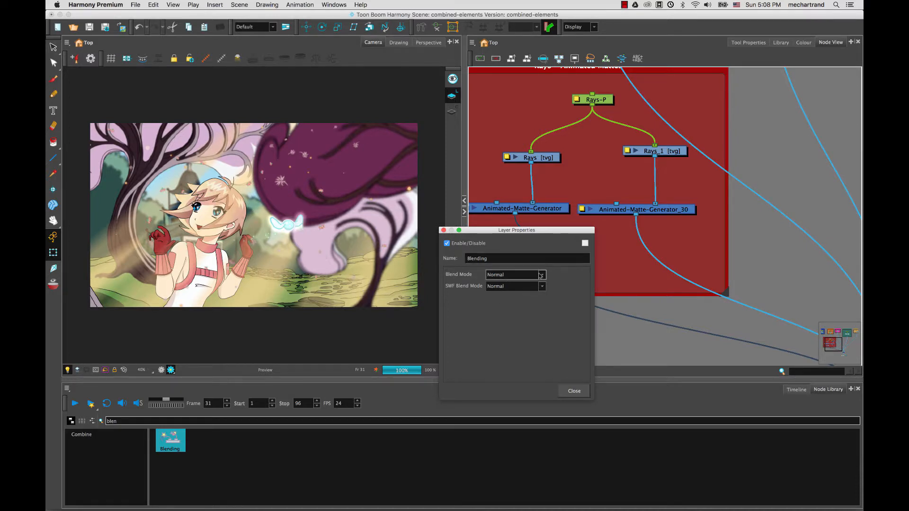
left_click(514, 274)
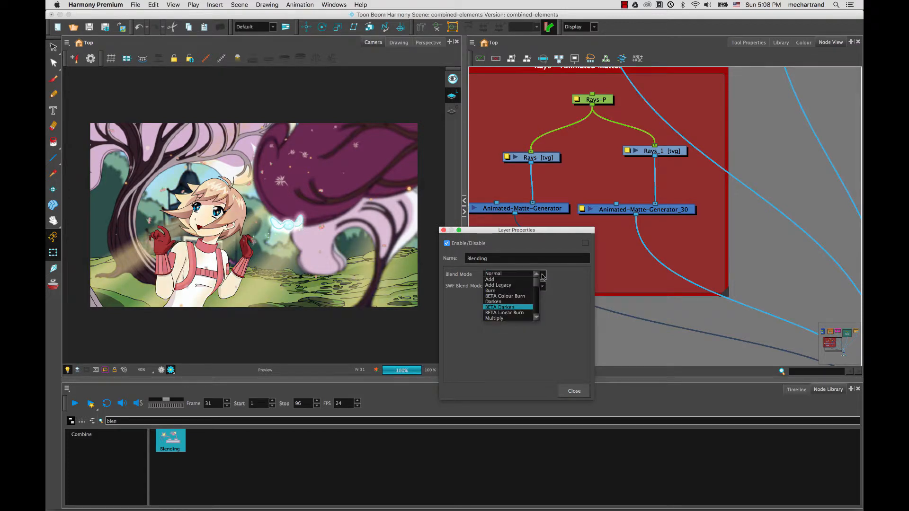
left_click(494, 318)
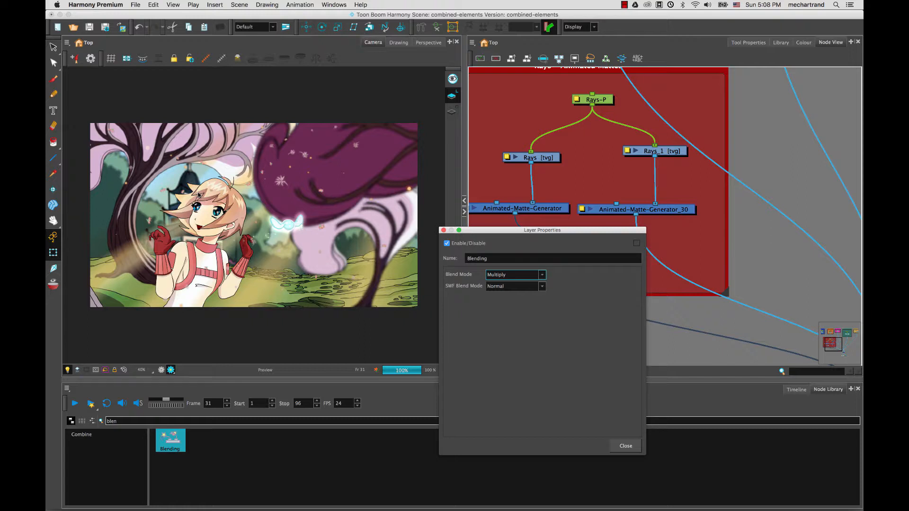
Try Add and Screen, then set the rays Blending node to Vividlight
left_click(541, 274)
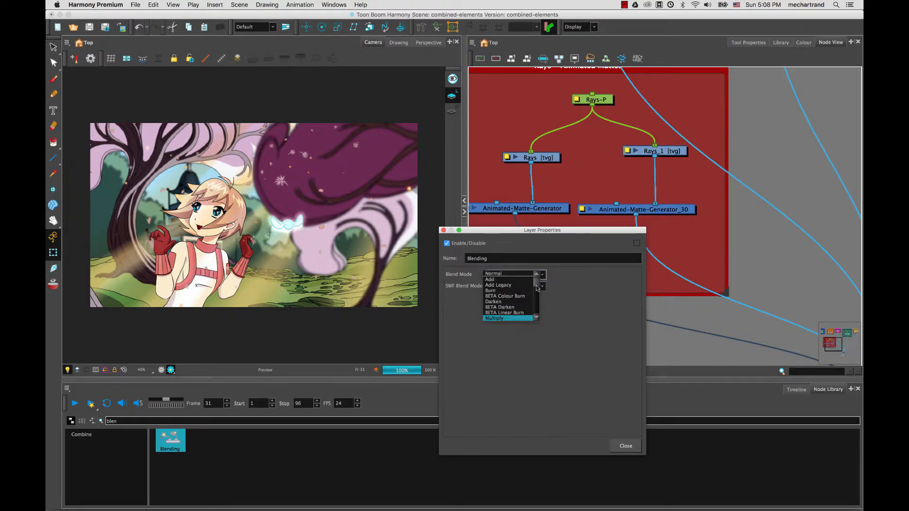
left_click(490, 279)
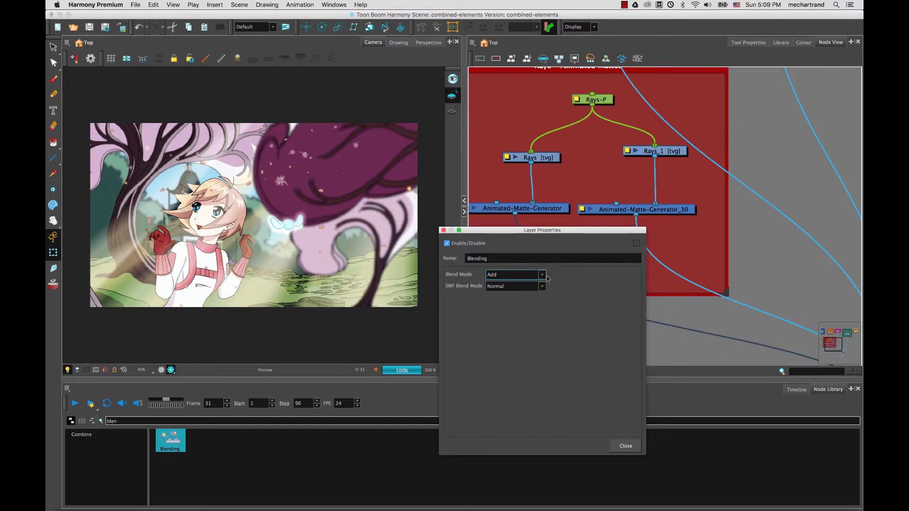
left_click(515, 274)
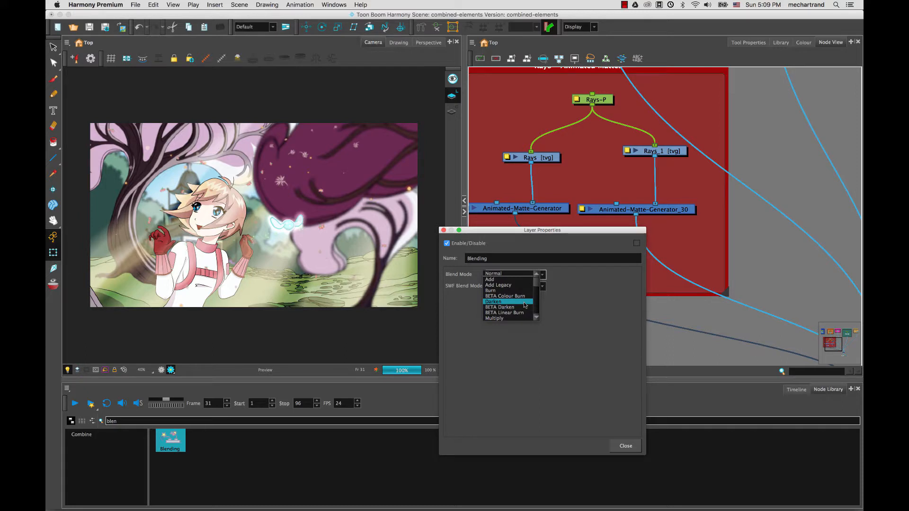
mouse_move(510, 290)
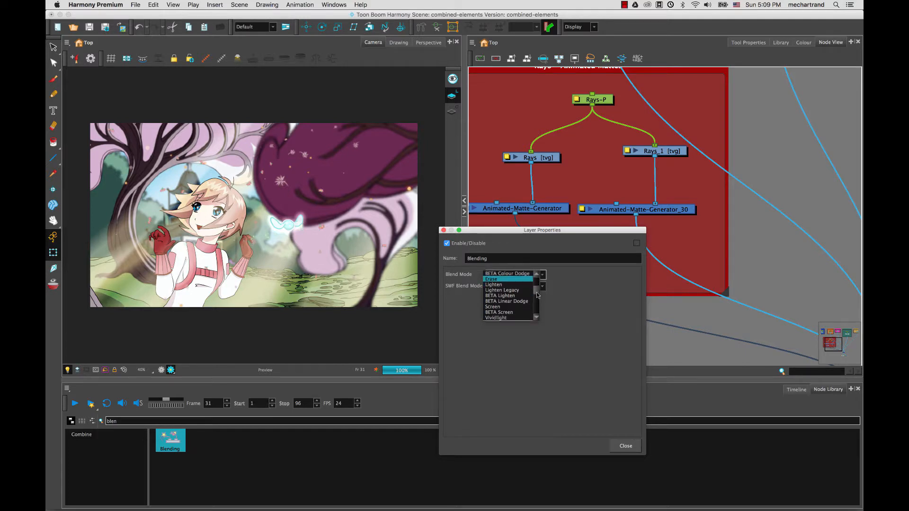
left_click(492, 307)
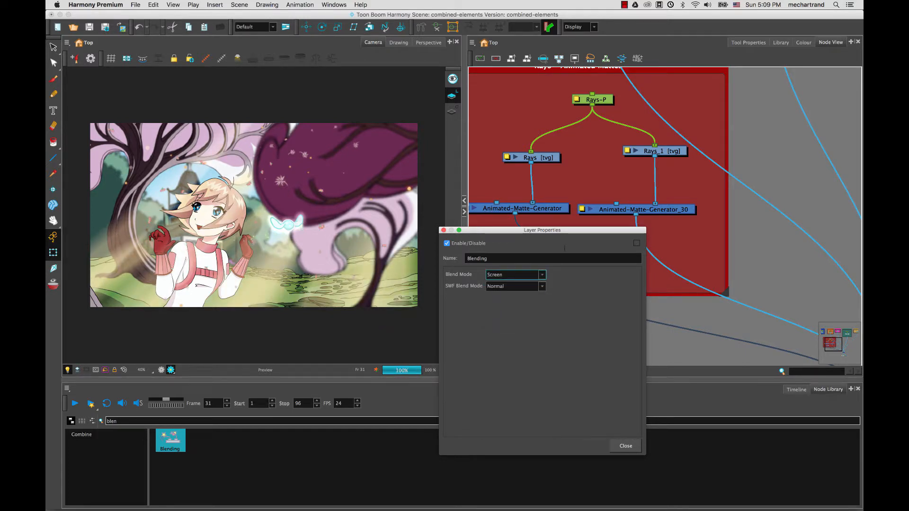
left_click(514, 274)
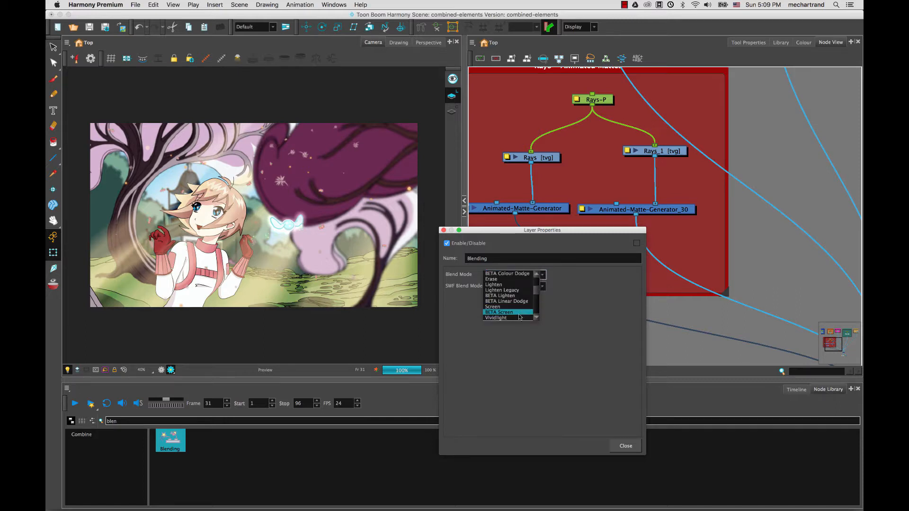
left_click(496, 318)
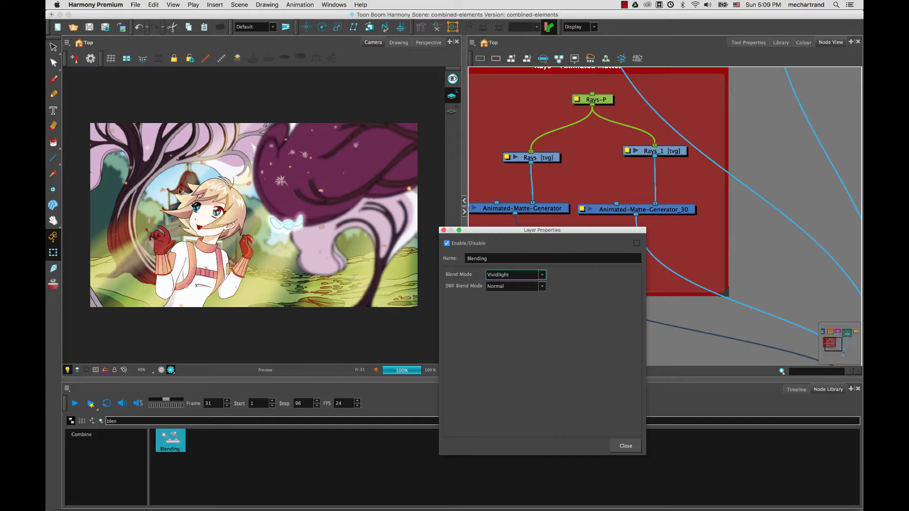
mouse_move(106, 248)
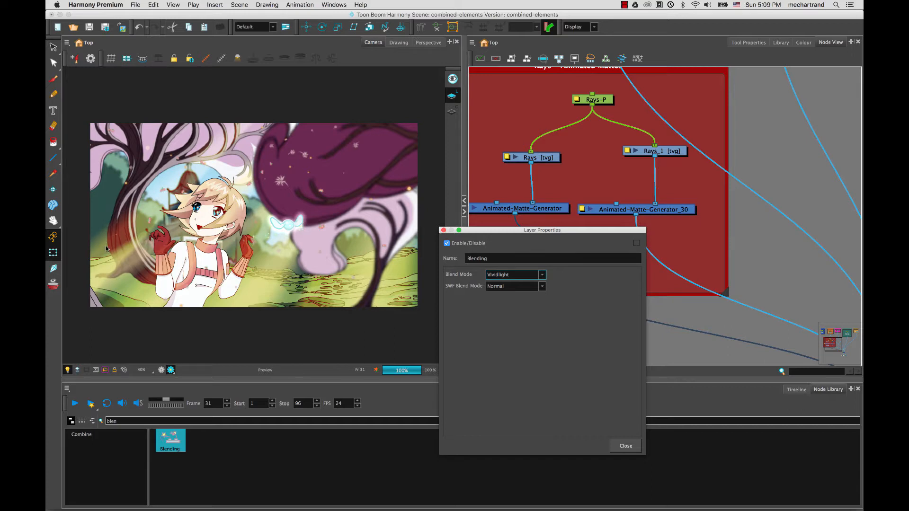
mouse_move(540, 281)
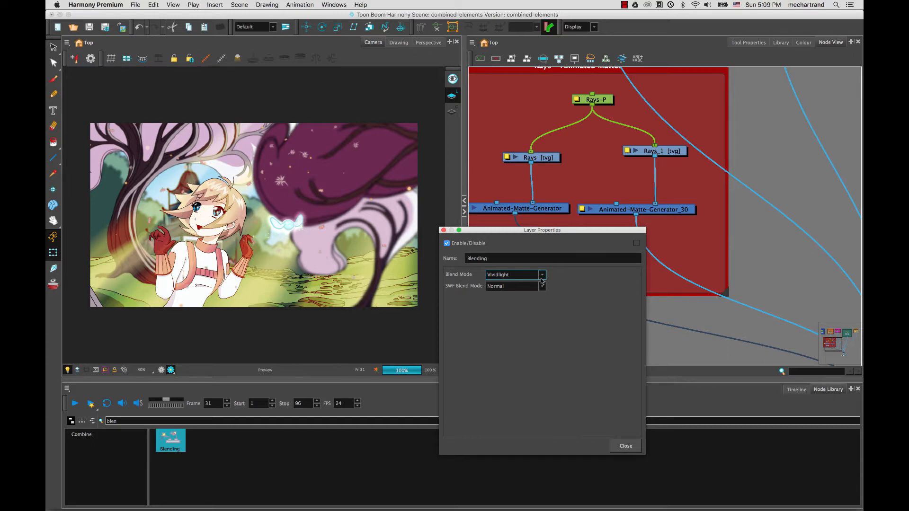
Cycle the rays blend through Overlay and Divide, settling on Hue
left_click(514, 274)
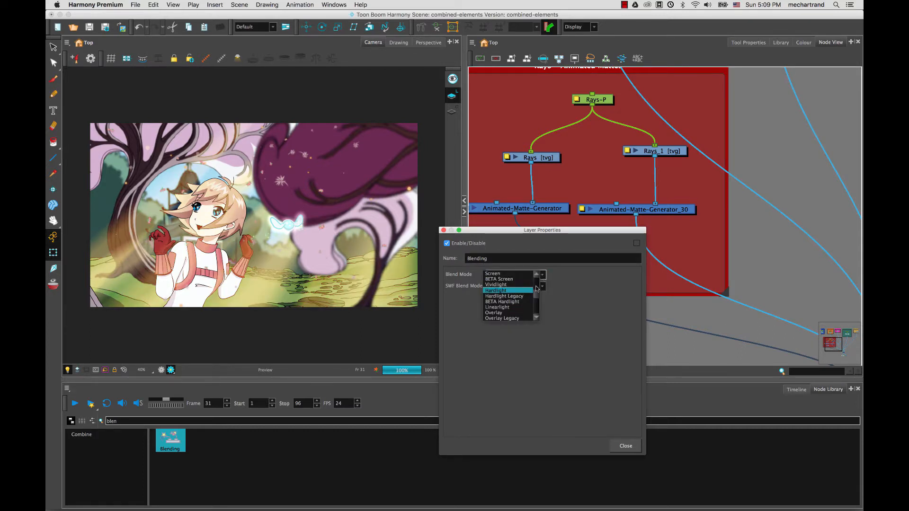
left_click(493, 312)
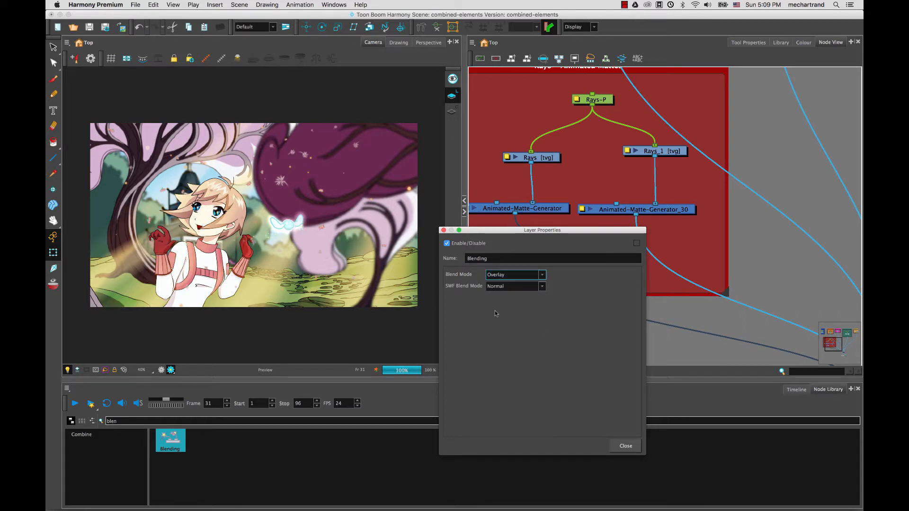
left_click(514, 274)
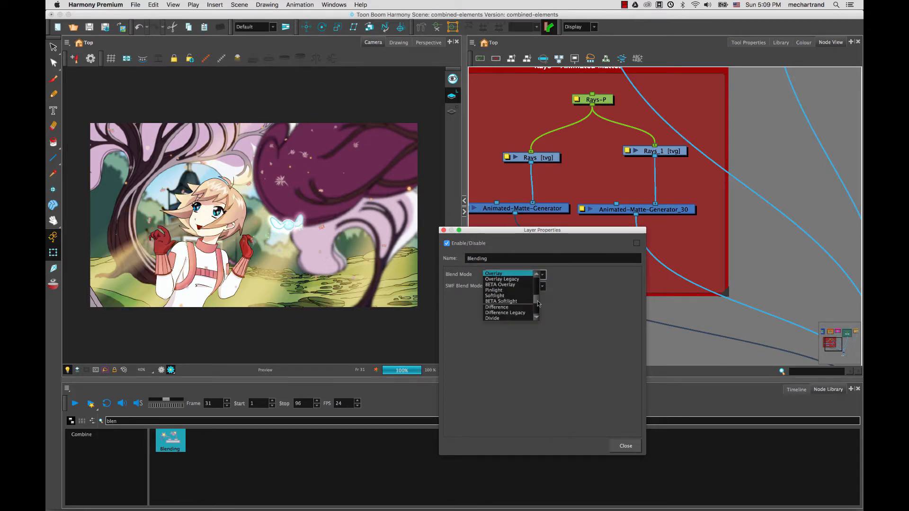
left_click(492, 317)
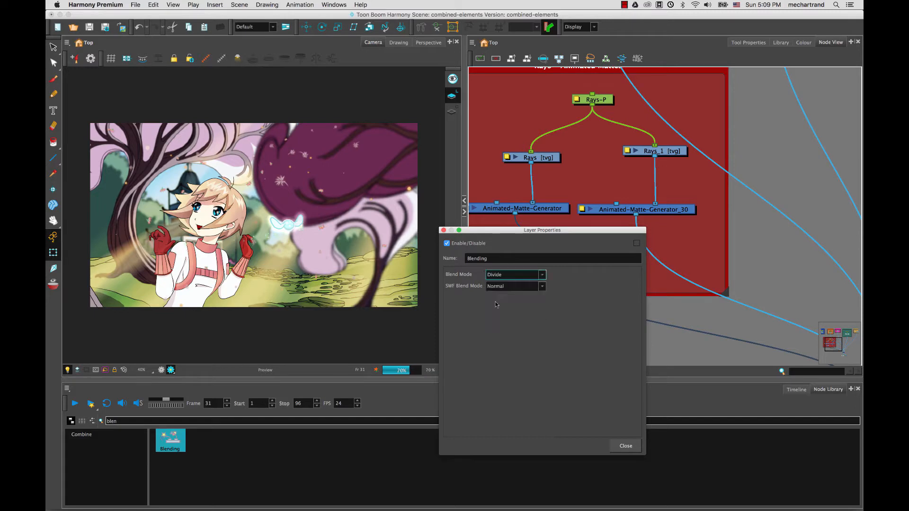
left_click(541, 274)
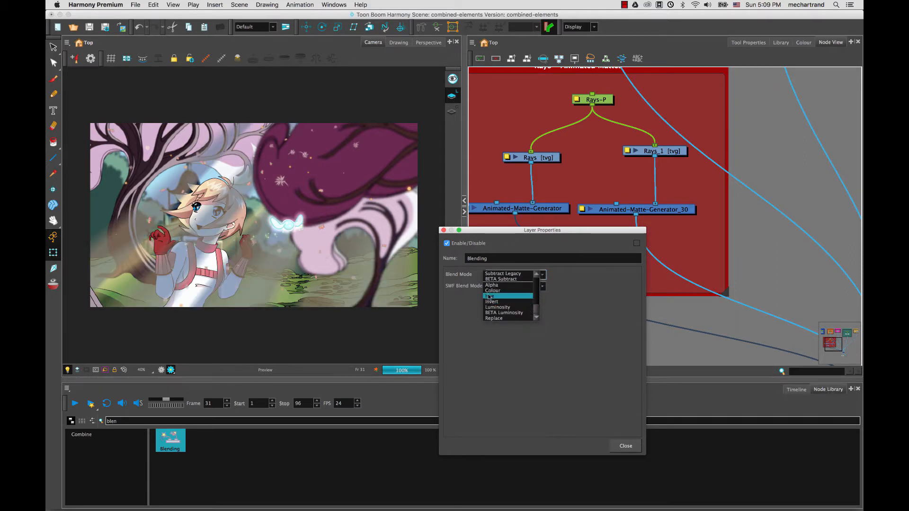
left_click(493, 295)
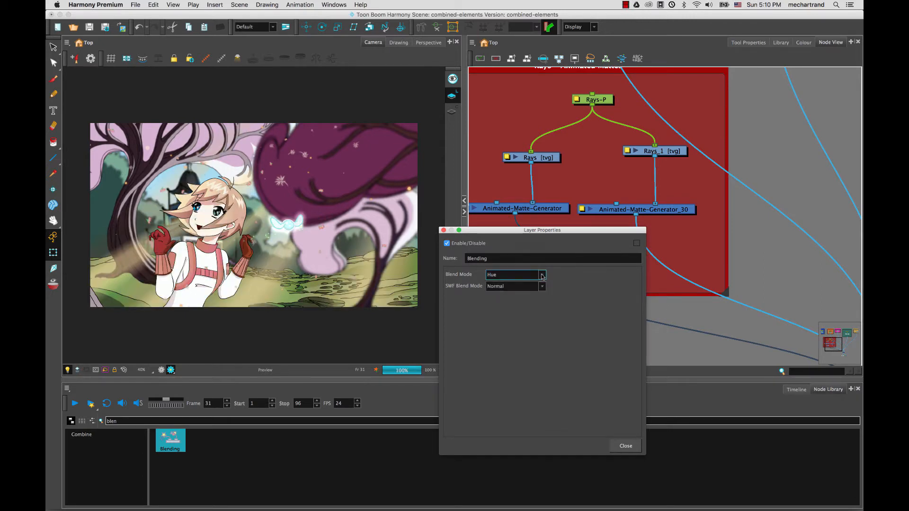
left_click(514, 274)
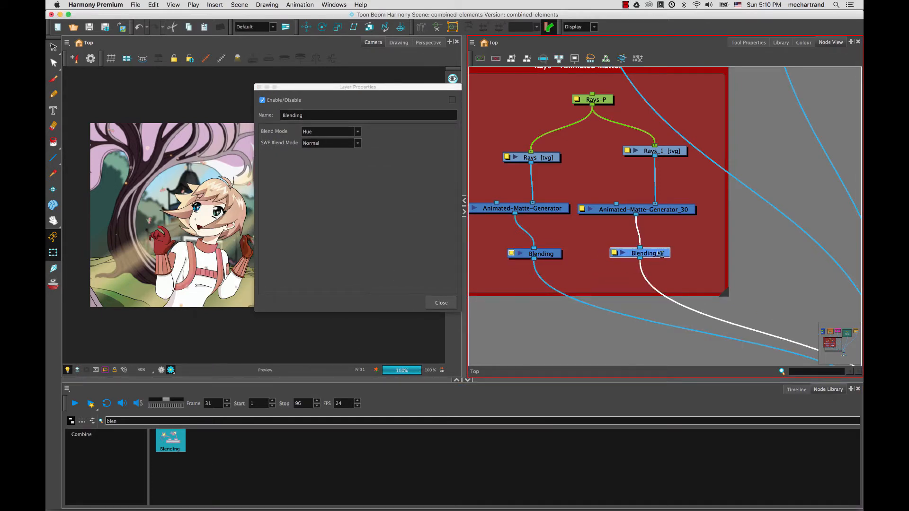
Open Blending_1's properties, try Linearlight, Hardlight and Lighten, then pick a final mode
left_click(441, 302)
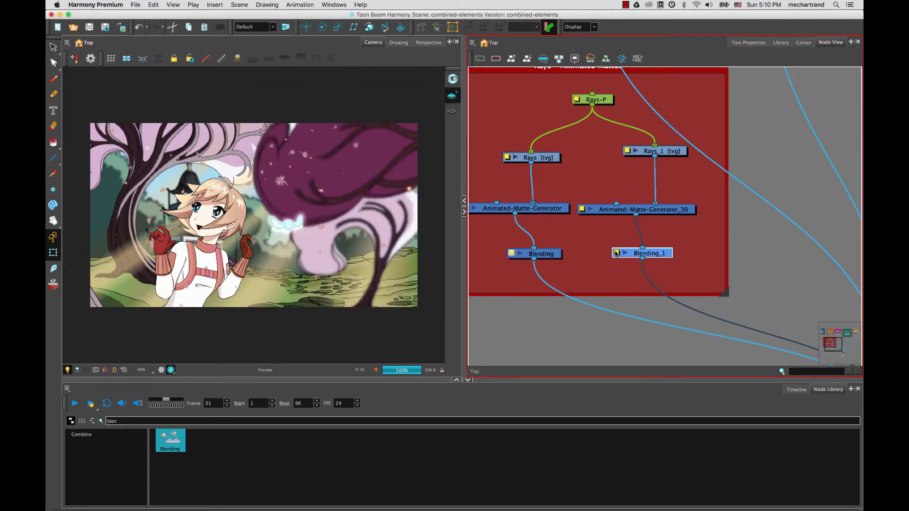
double_click(641, 253)
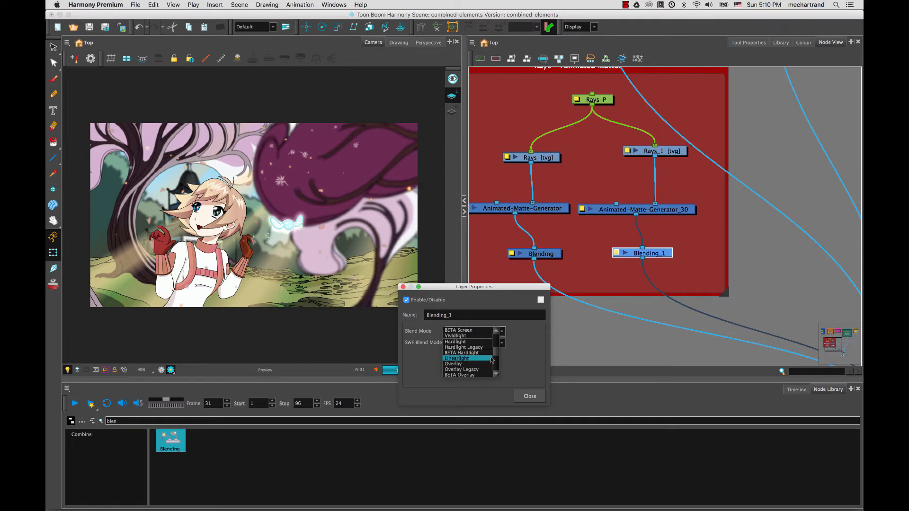
left_click(457, 358)
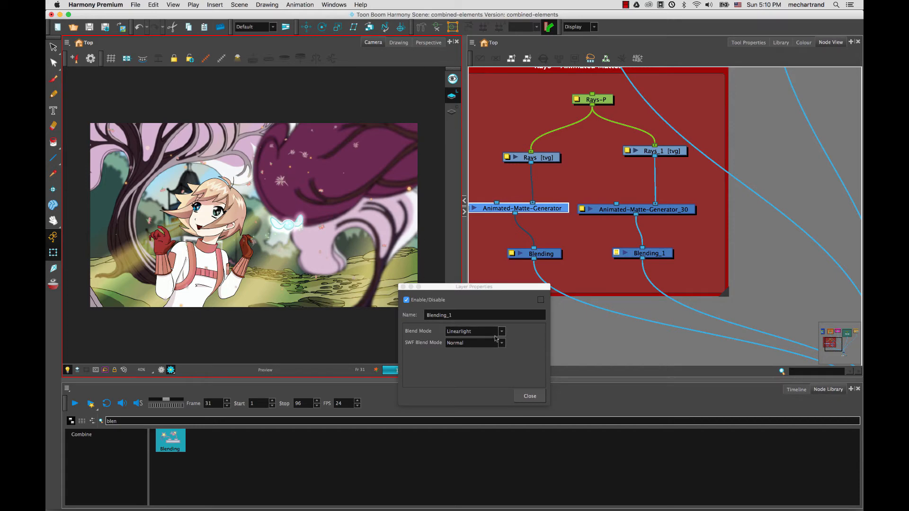
left_click(500, 331)
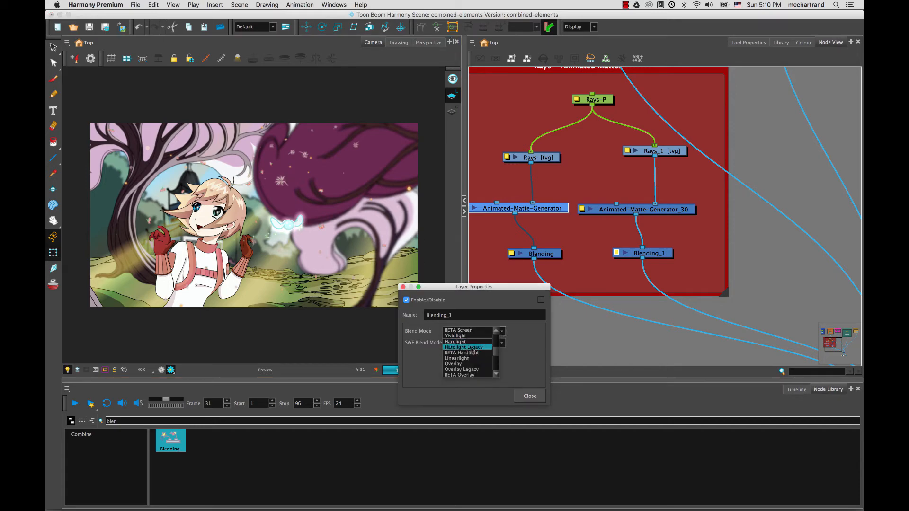
left_click(455, 342)
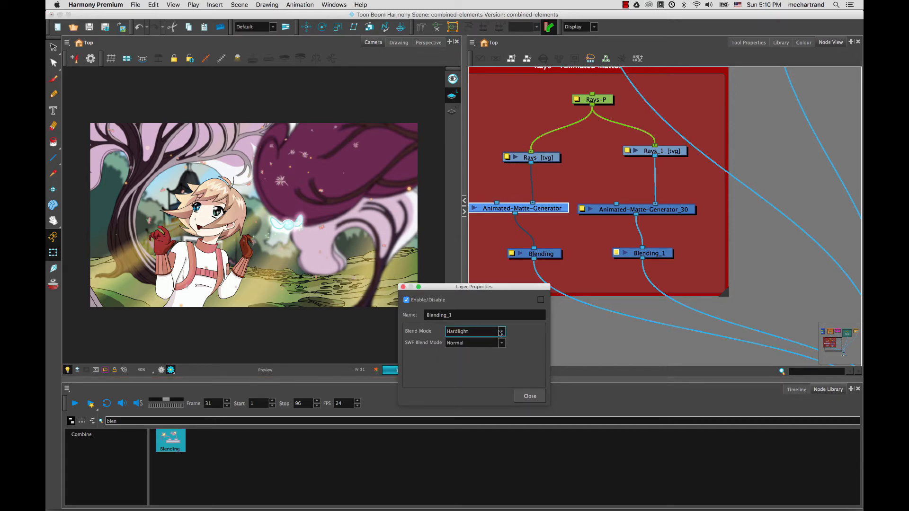
left_click(500, 331)
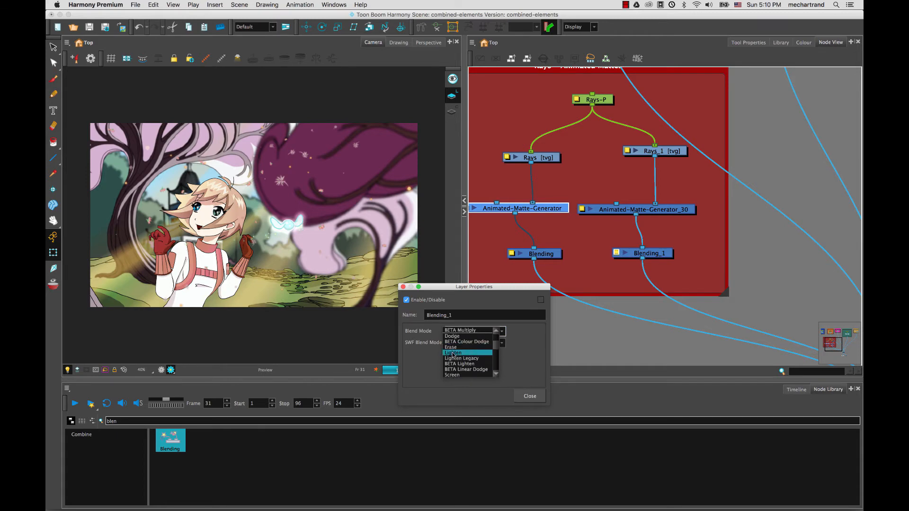
left_click(452, 353)
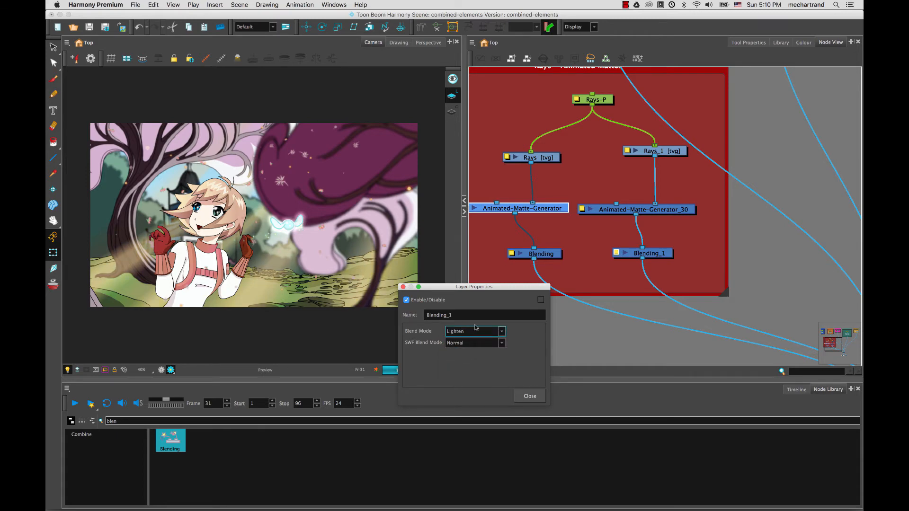
left_click(474, 330)
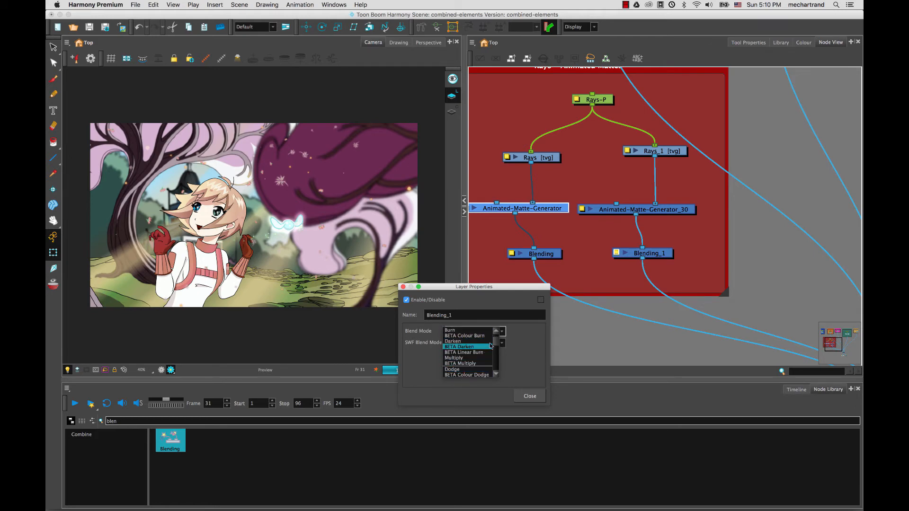
left_click(528, 396)
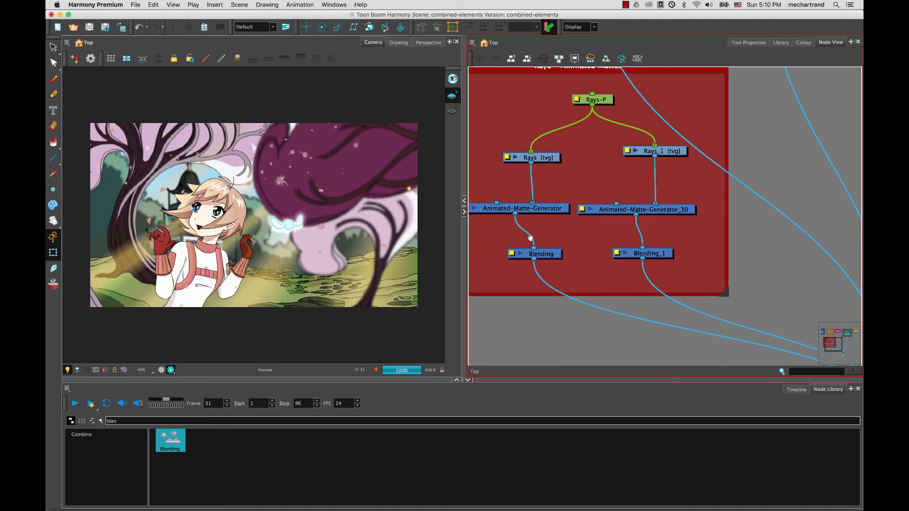